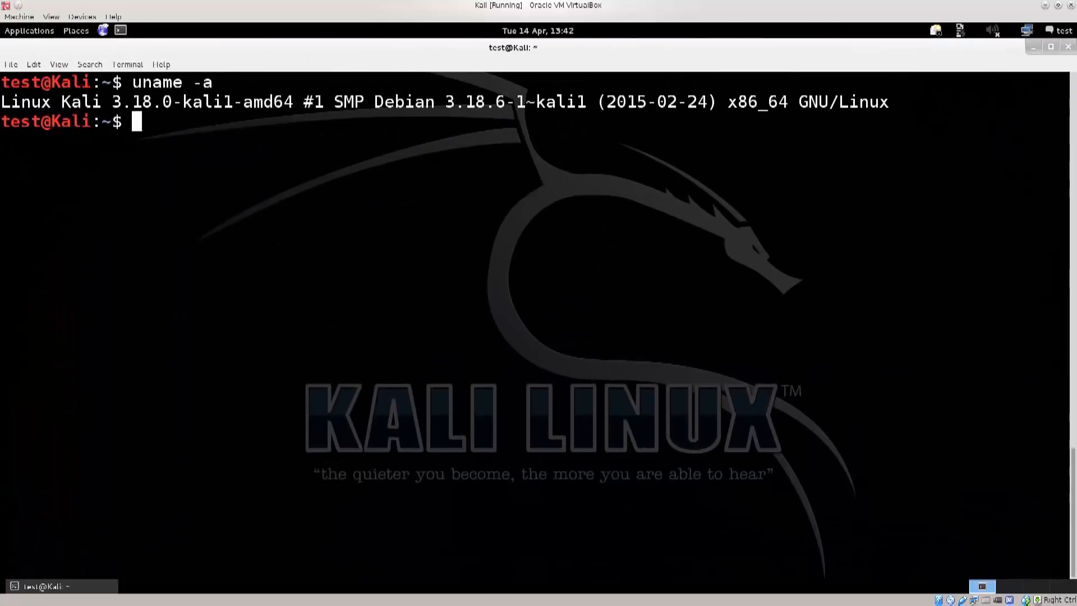
Try the reboot command, then restart Kali via the top-right power menu's Shut Down option.
text(reb)
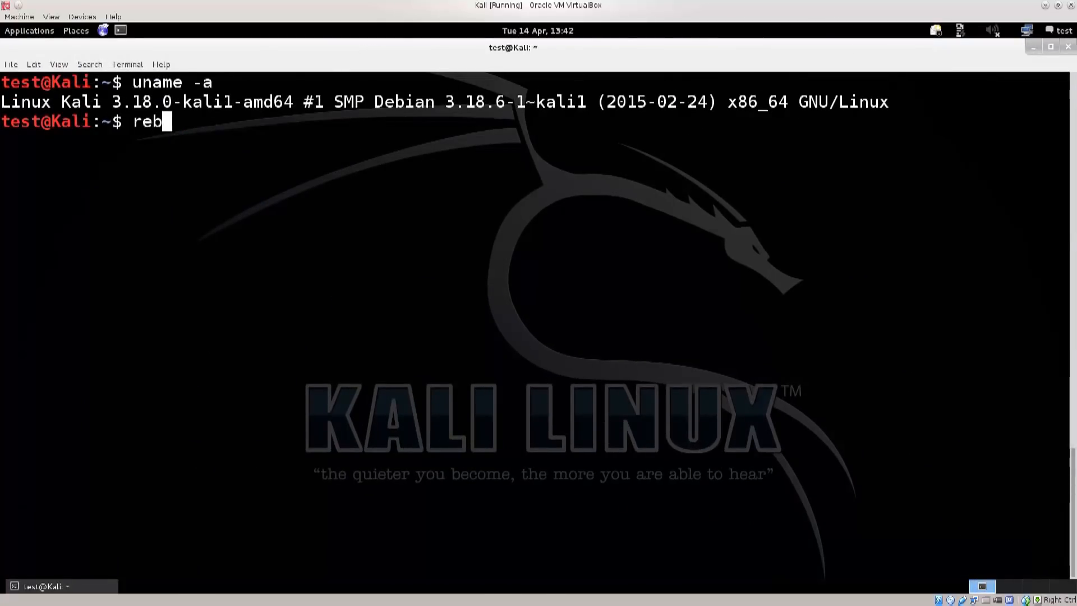
key(Return)
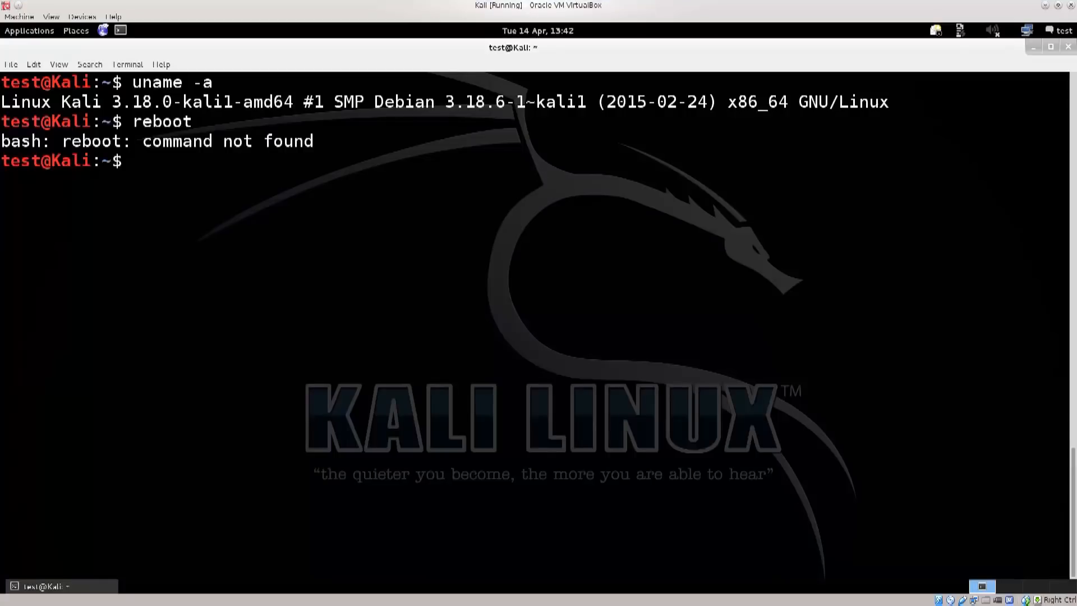
click(1065, 30)
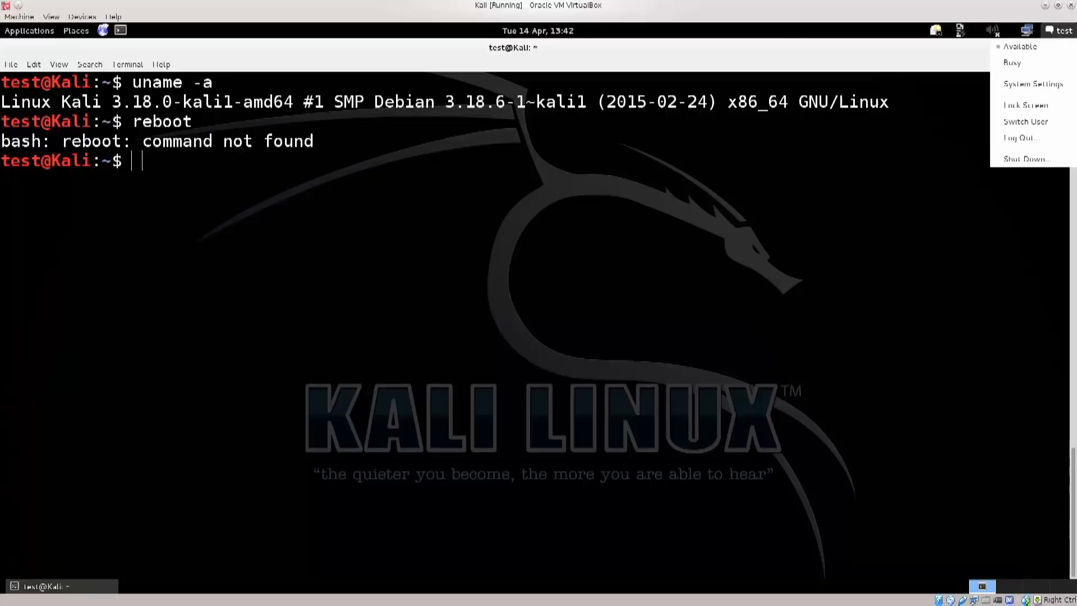
mouse_move(1025, 121)
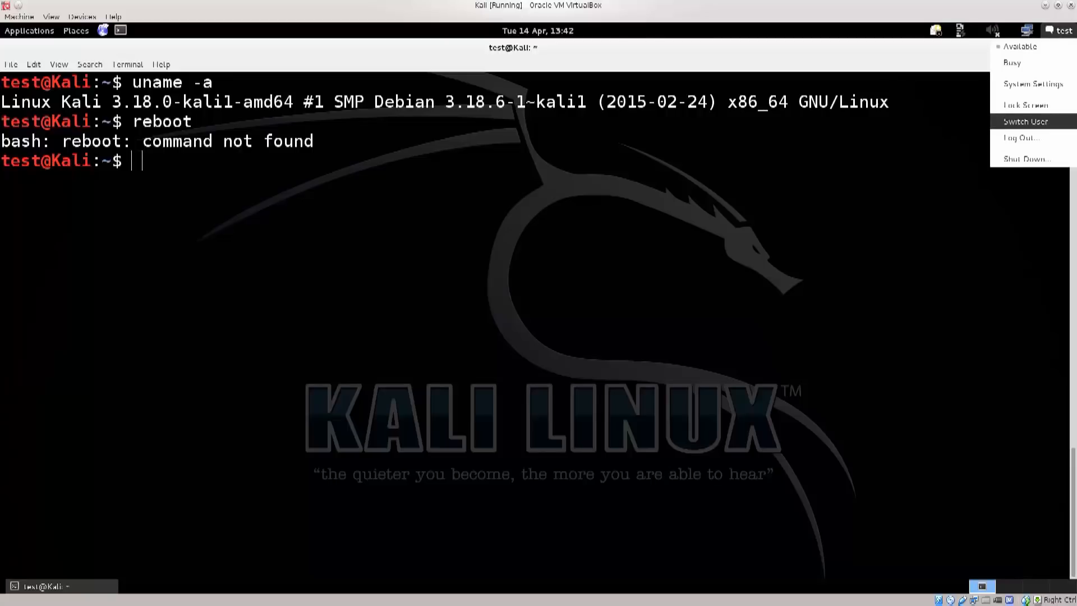
mouse_move(1021, 137)
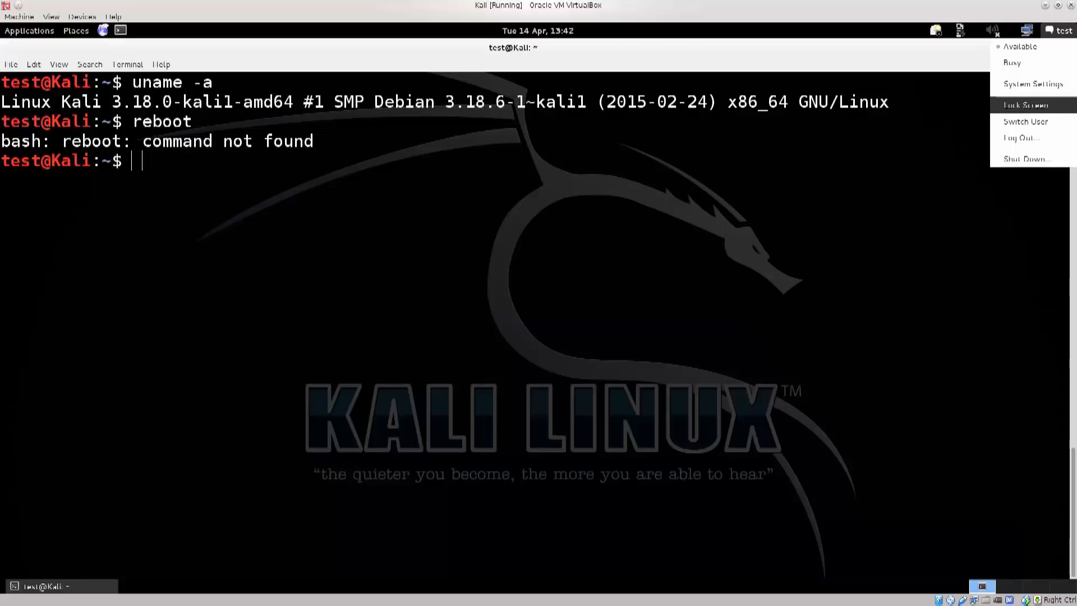
click(1028, 158)
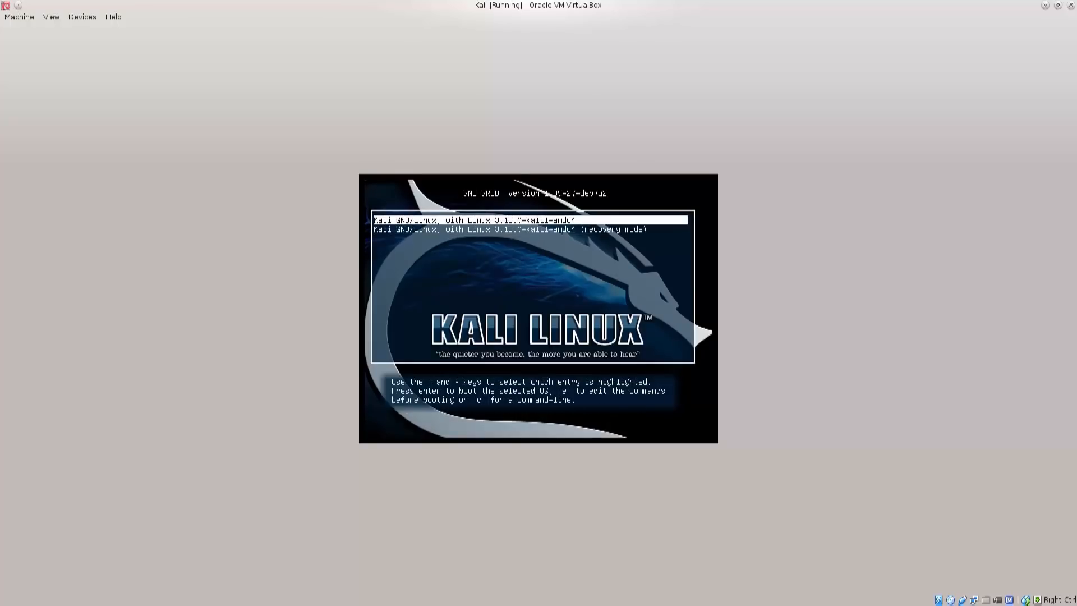
Select the normal Kali GRUB entry and enter edit mode on its boot commands.
key(Down)
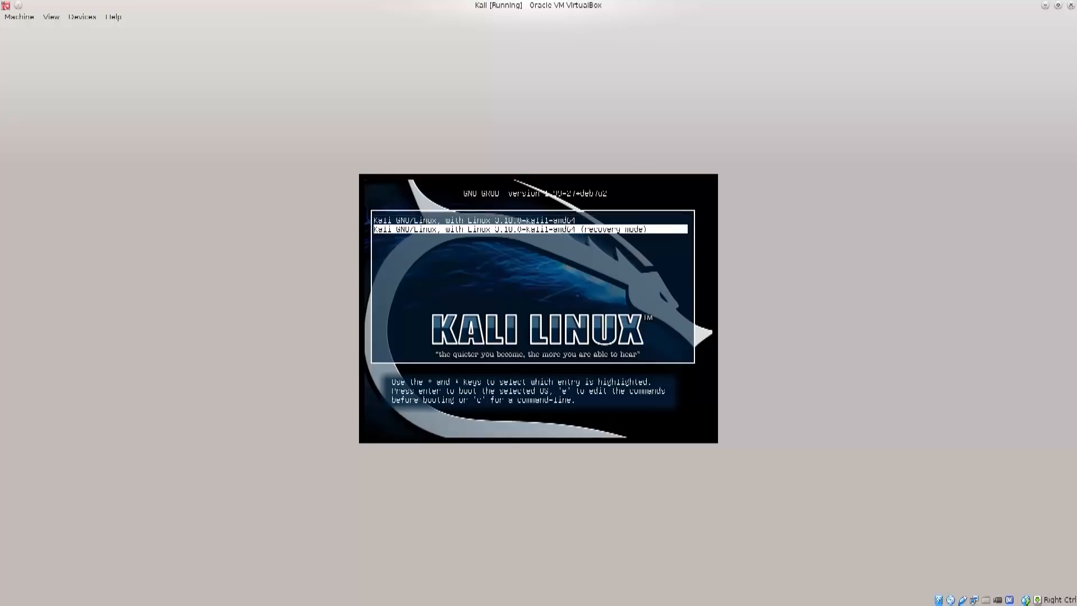
key(Up)
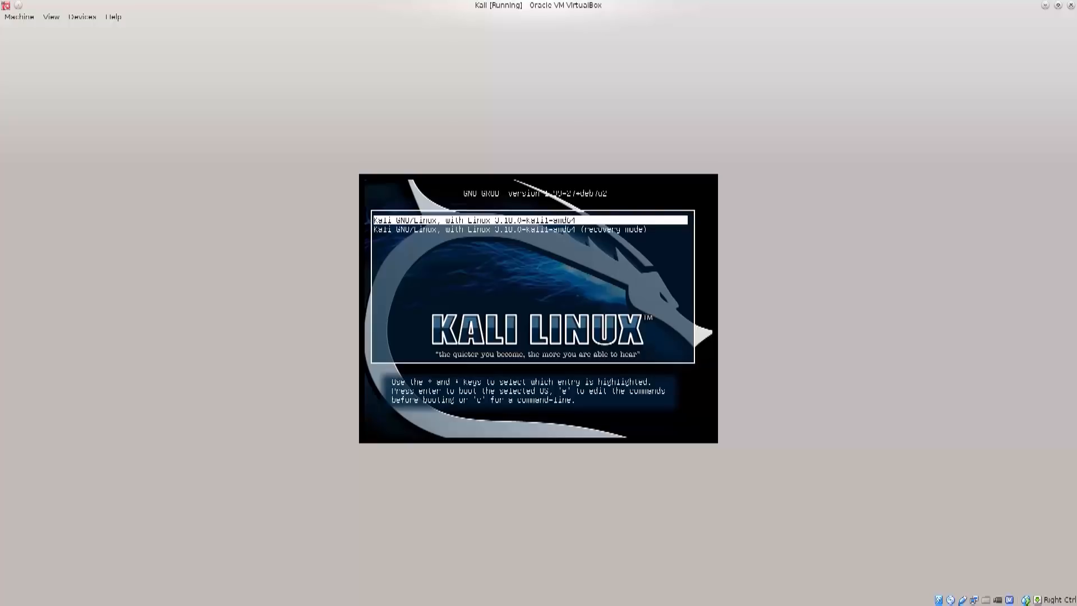
key(e)
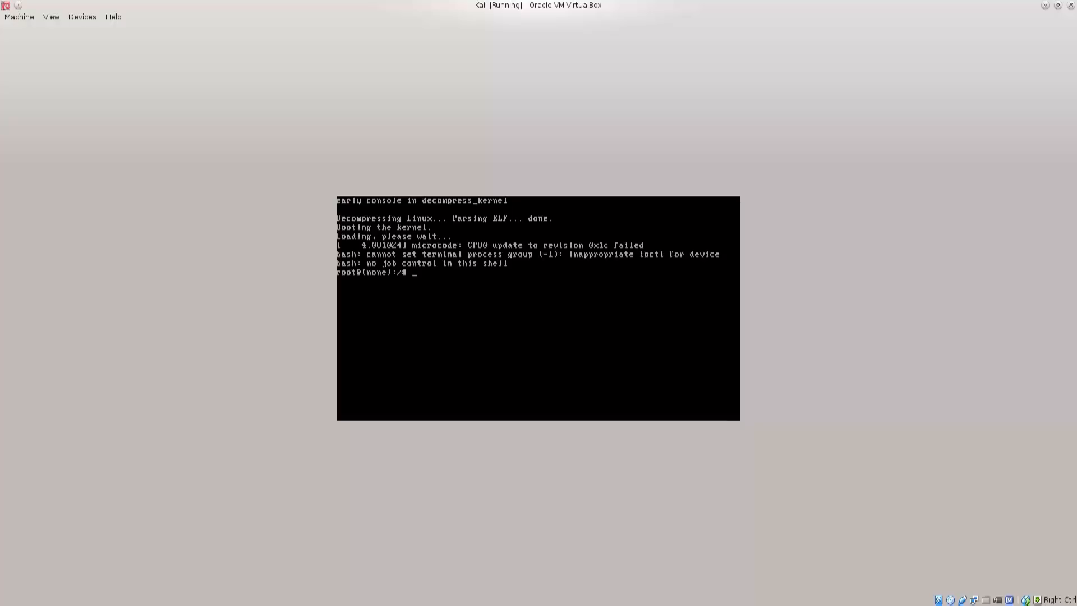
Clear the screen before listing the /root home folder contents.
text(cl)
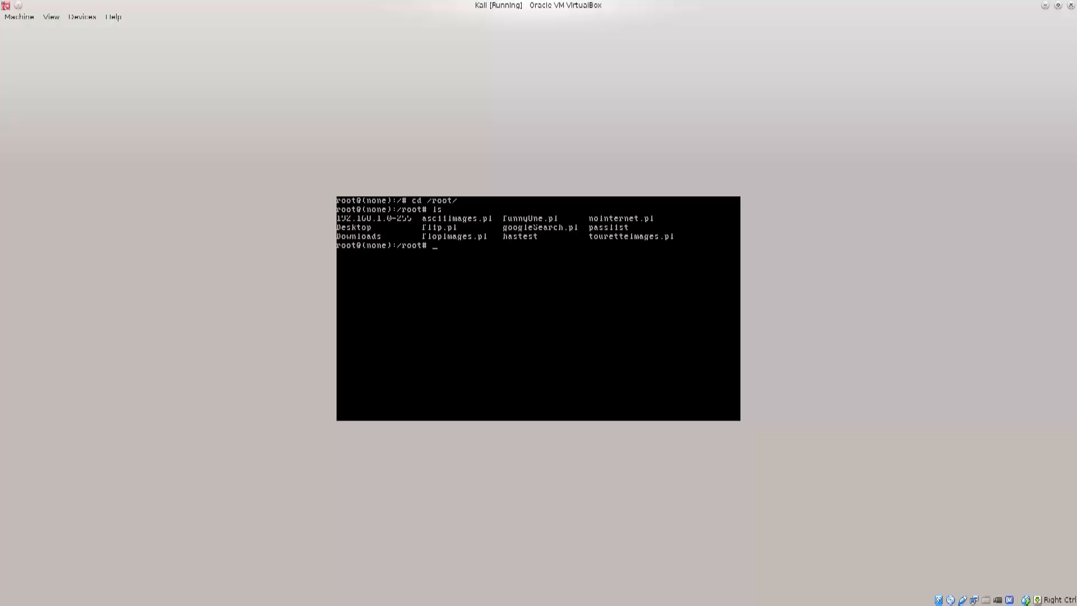
Attempt init 5 and startx to start the desktop, then run ifconfig.
text(init)
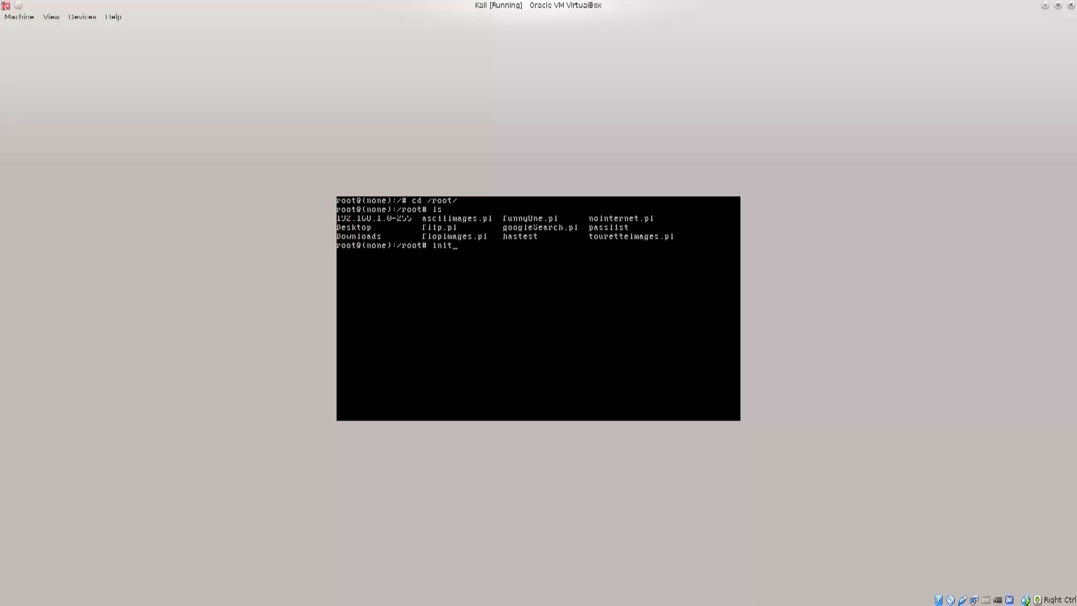
key(Return)
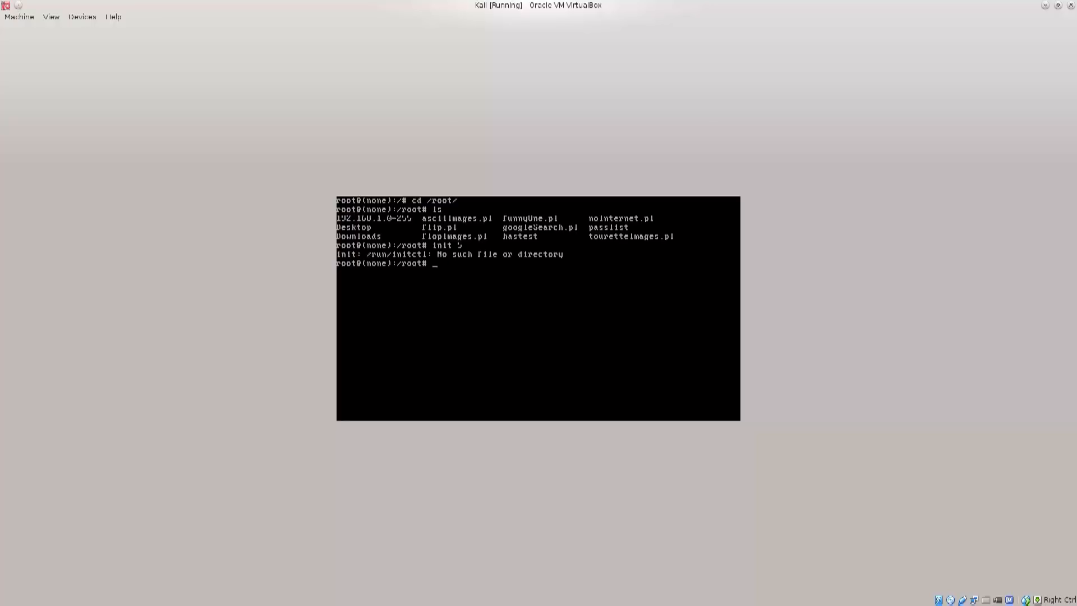
text(star)
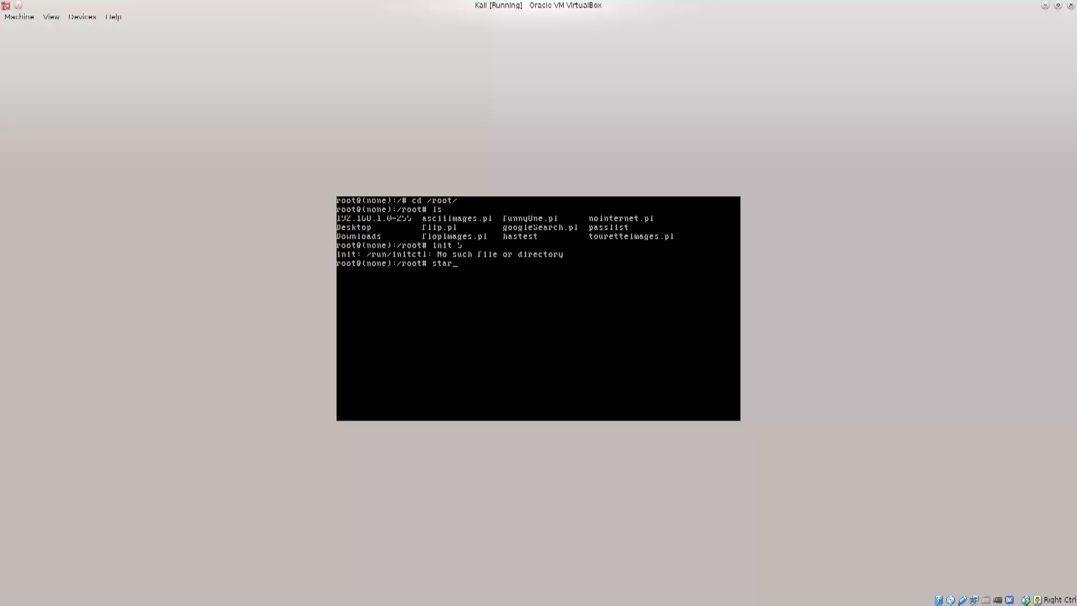
key(Return)
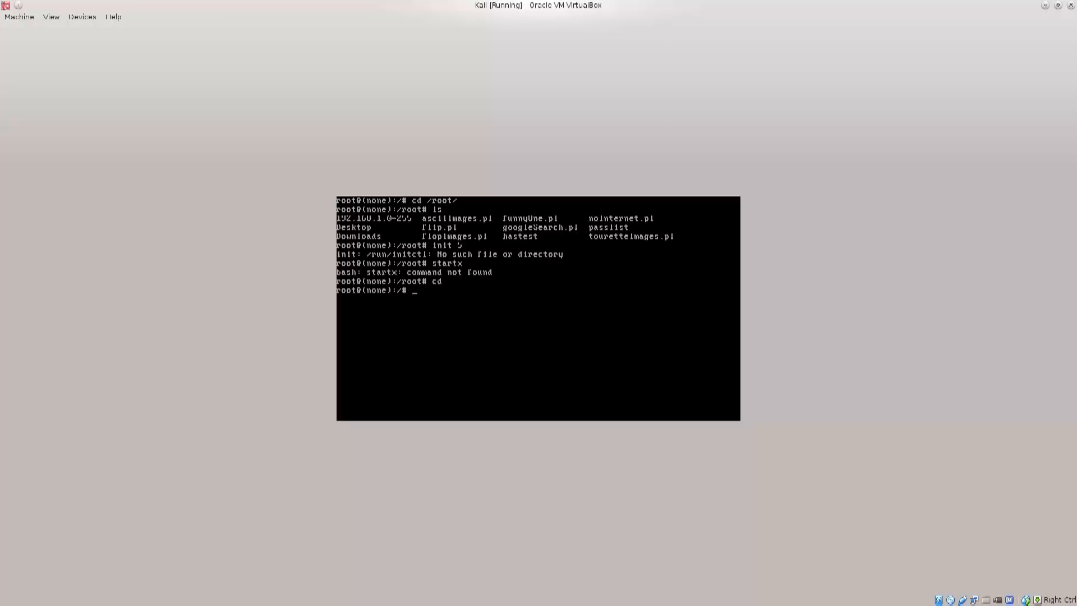
text(ifconf)
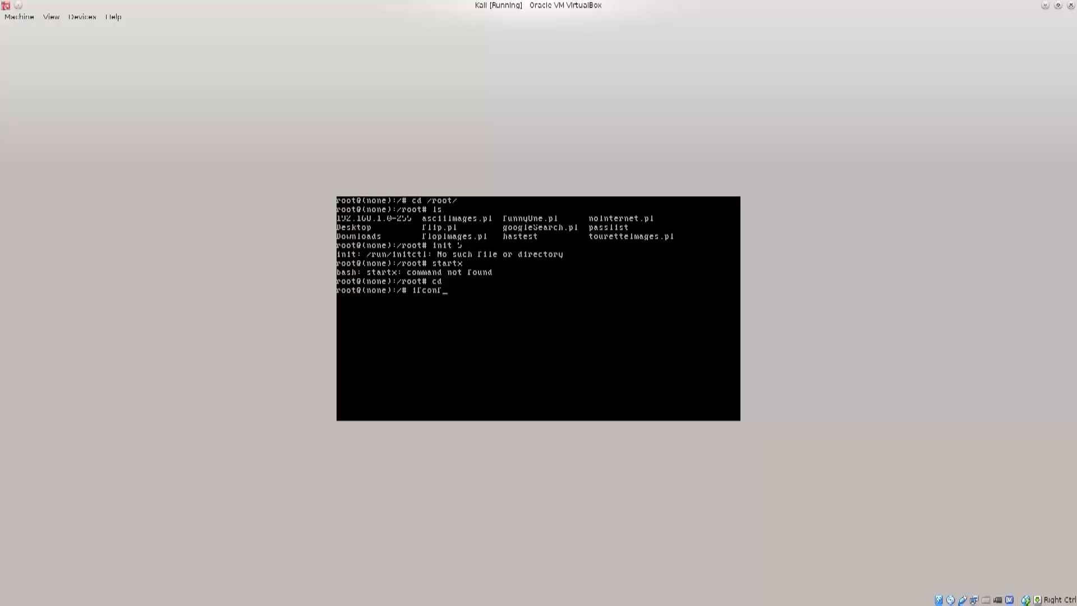
key(Return)
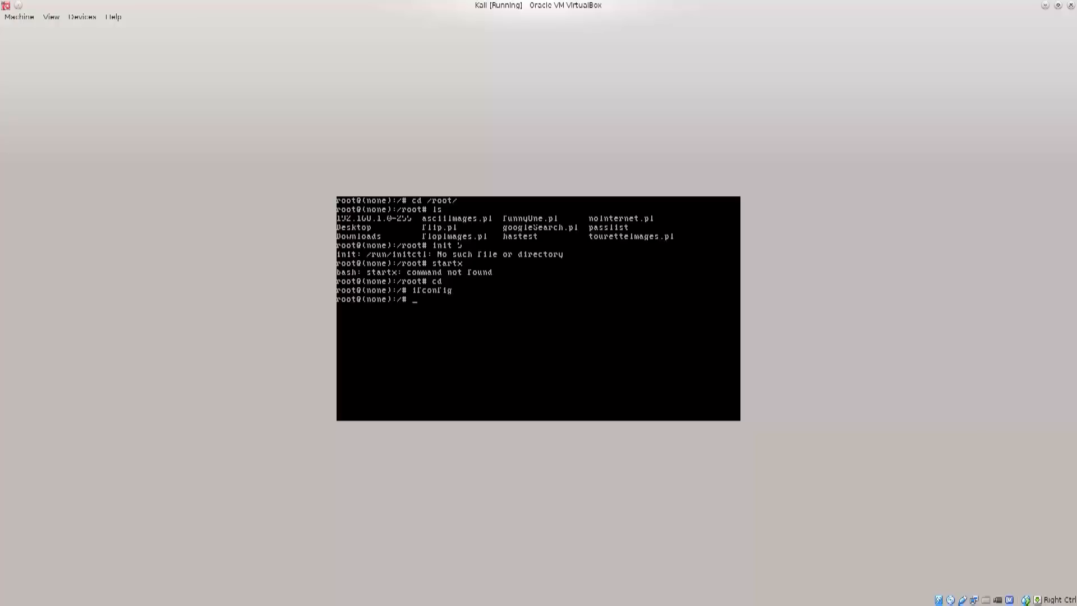
Change directory to /home/test to list the test user's files.
text(cd)
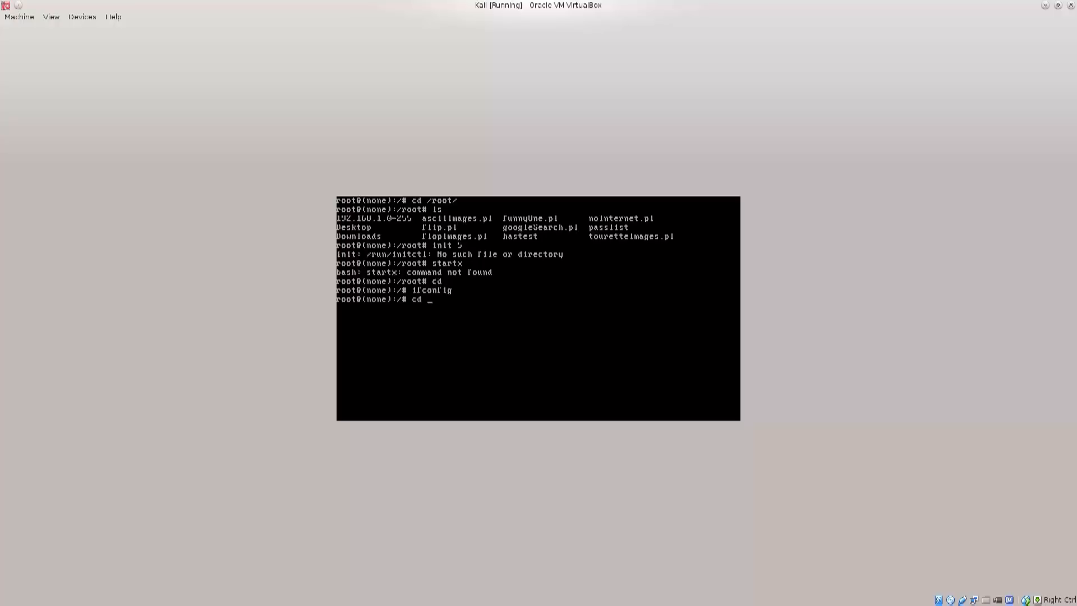
text(/)
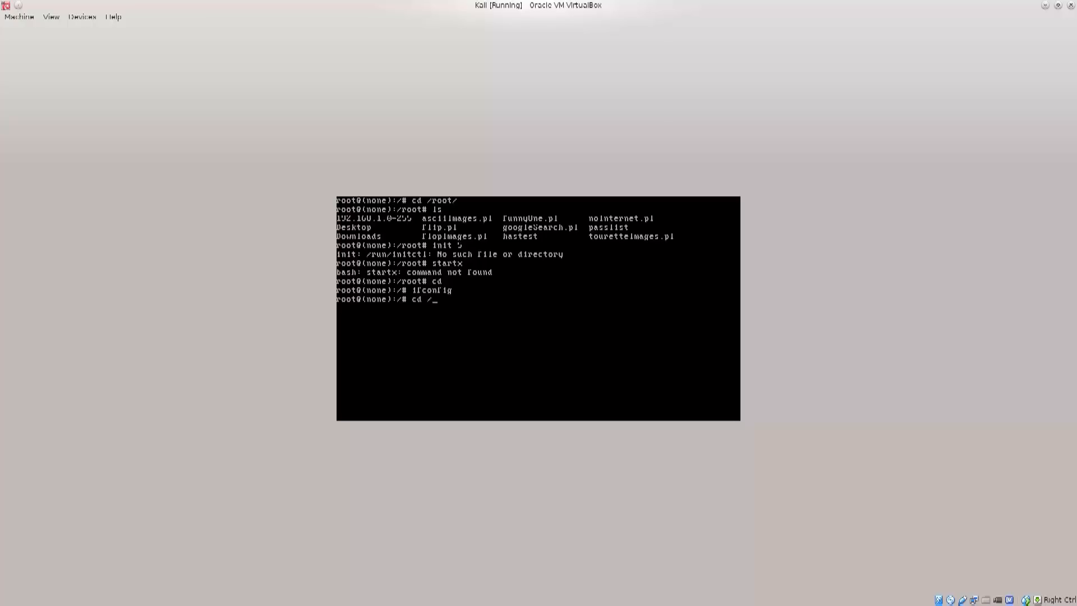
key(BackSpace)
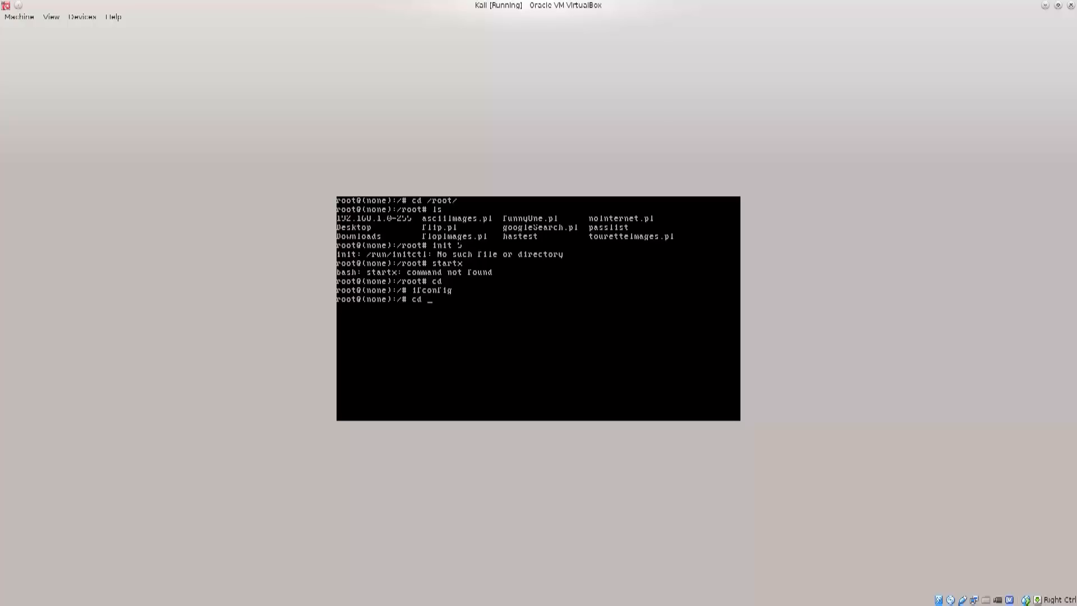
text(/)
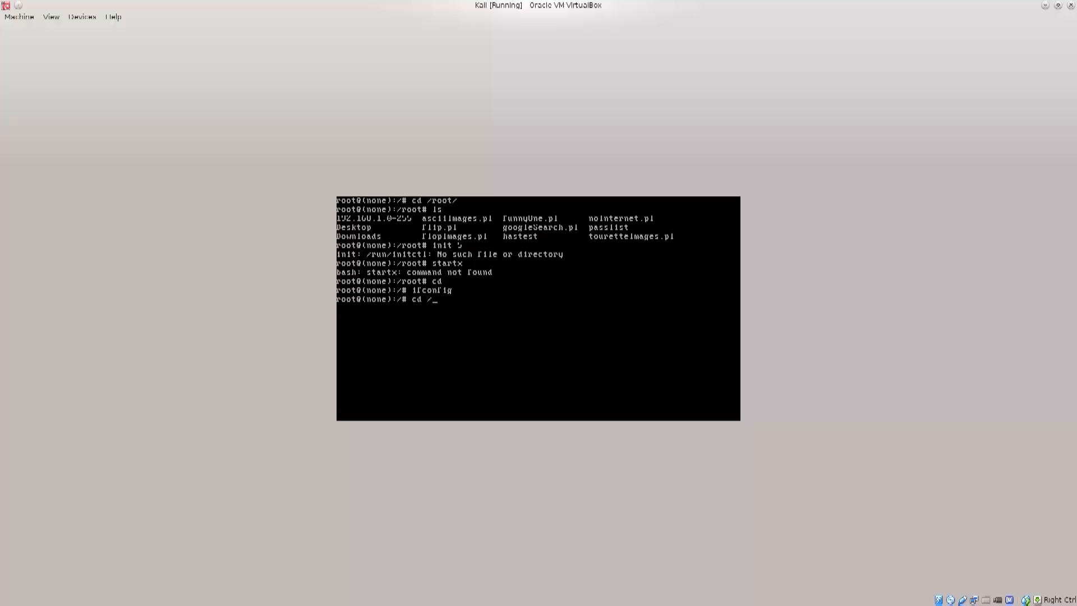
text(home/test/)
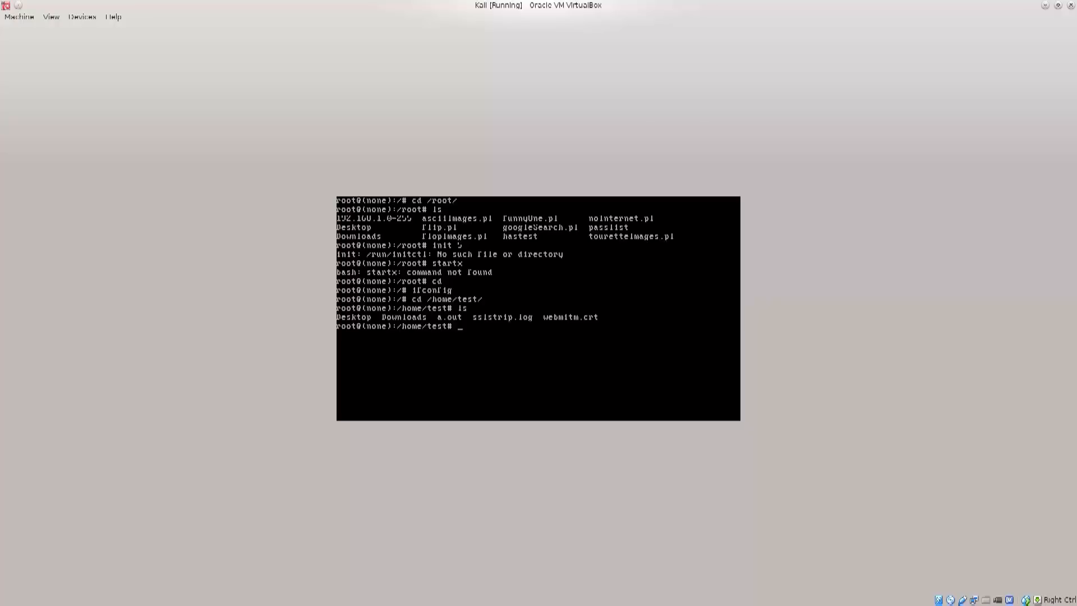
Run passwd root and set the new root password successfully.
text(passwd)
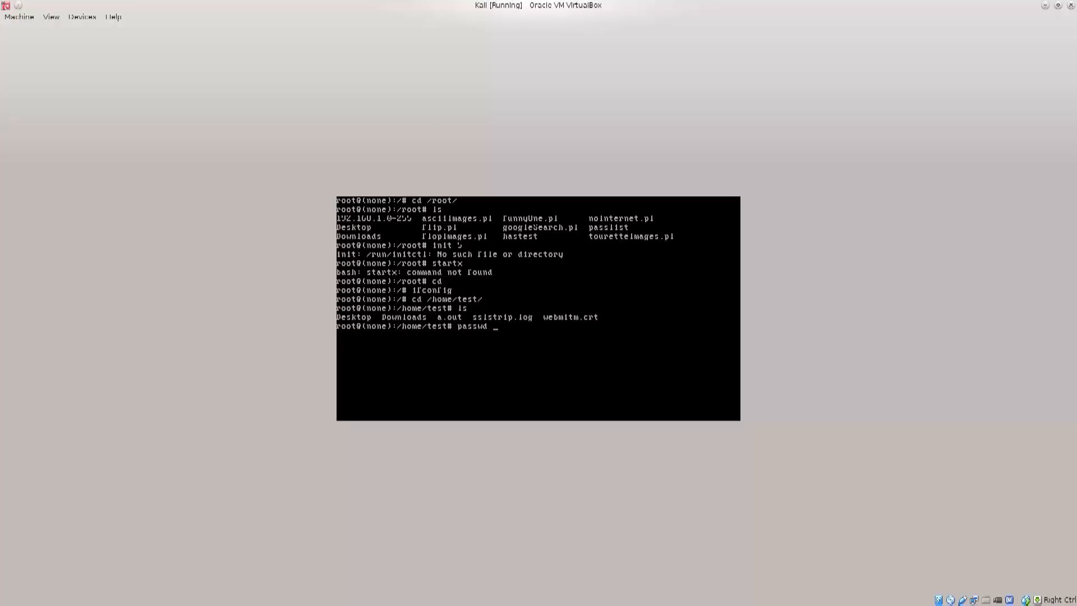
text(test)
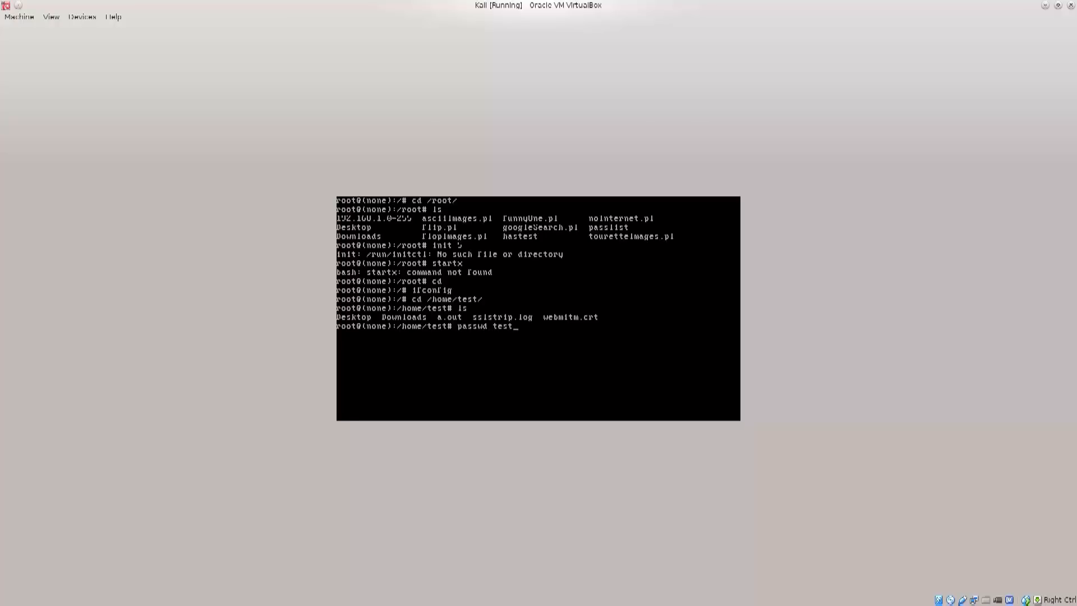
key(BackSpace)
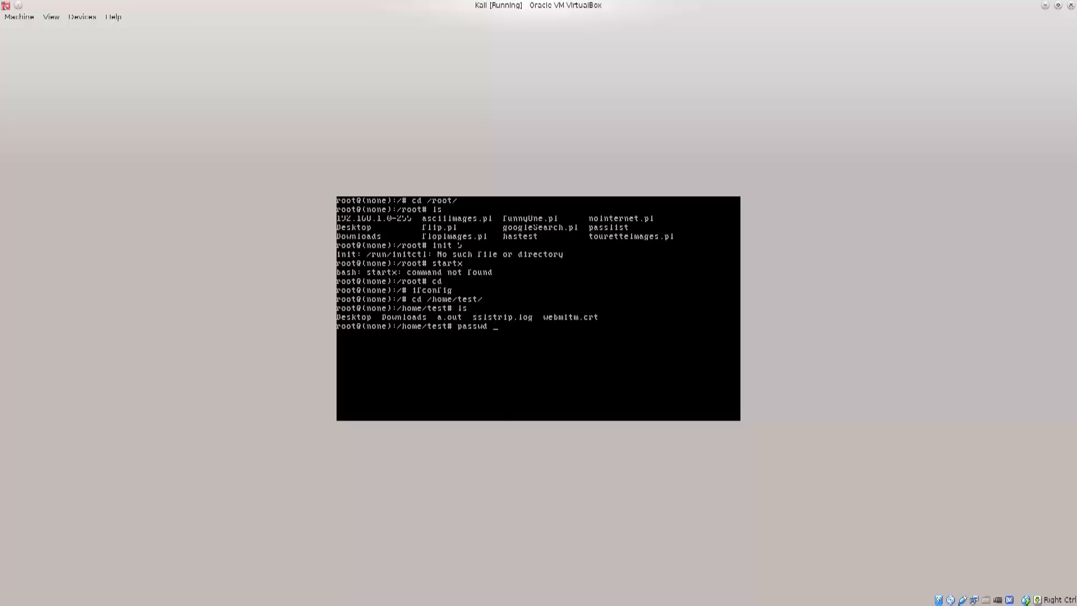
text(root)
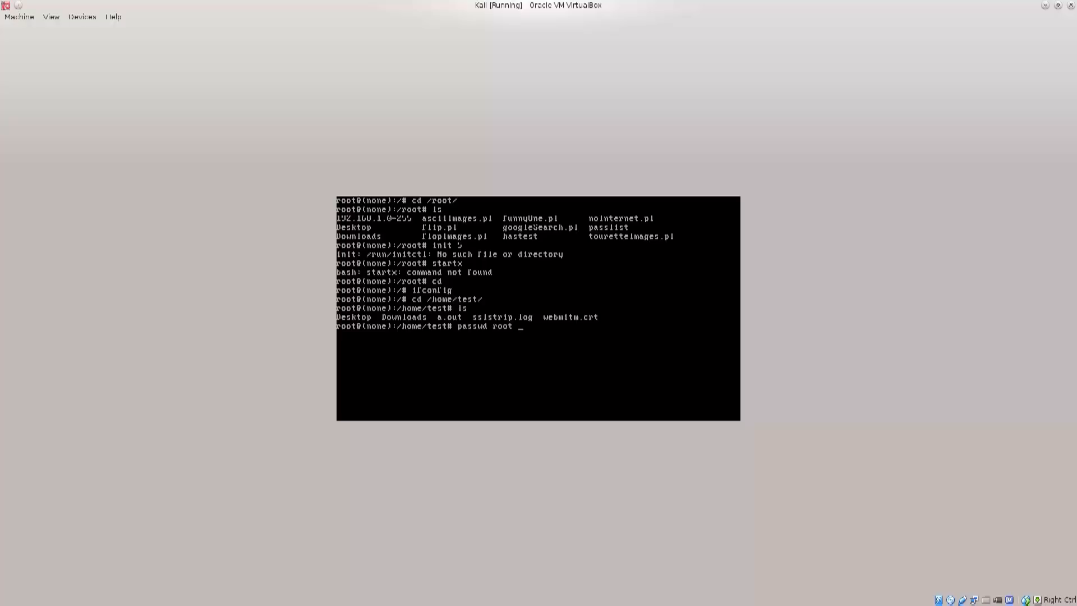
key(Return)
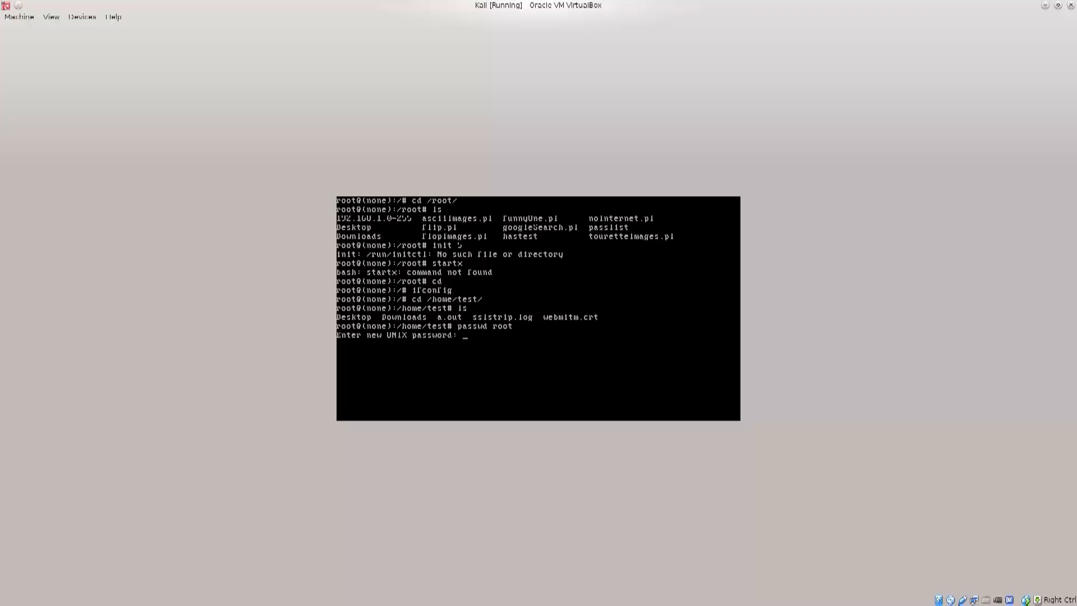
key(Return)
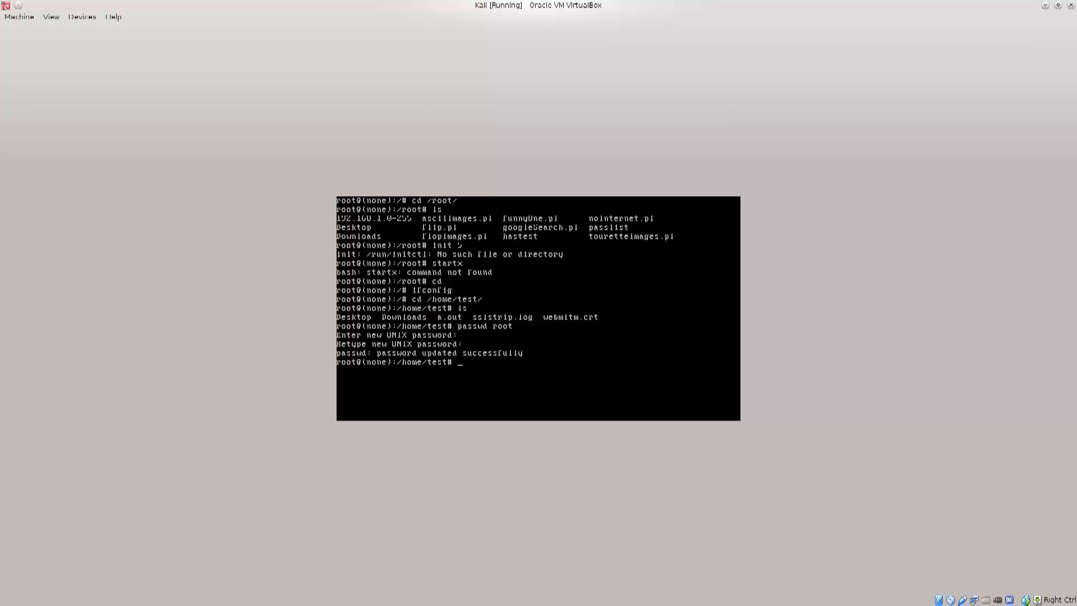
Run reboot, which only prints init errors and returns to the prompt.
text(reboot)
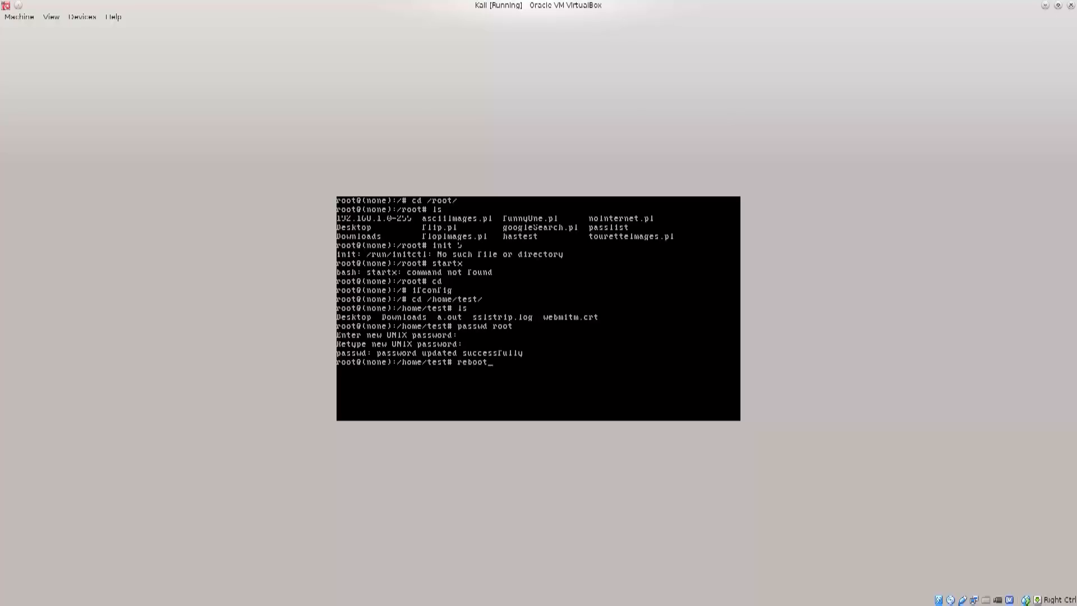
key(Return)
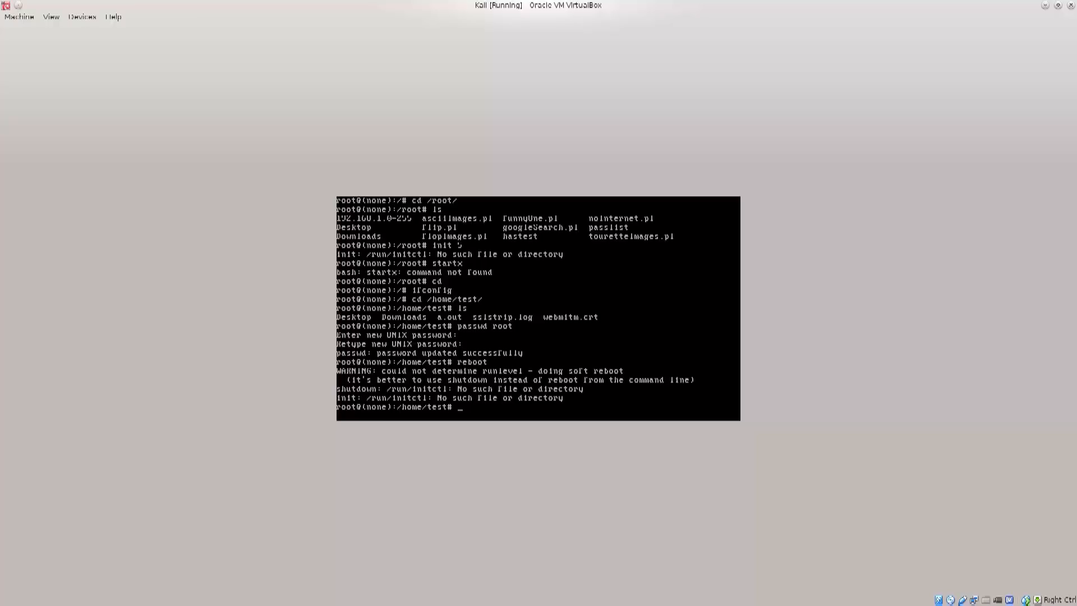
Run poweroff twice from the root shell; both fail with initctl errors.
text(powero)
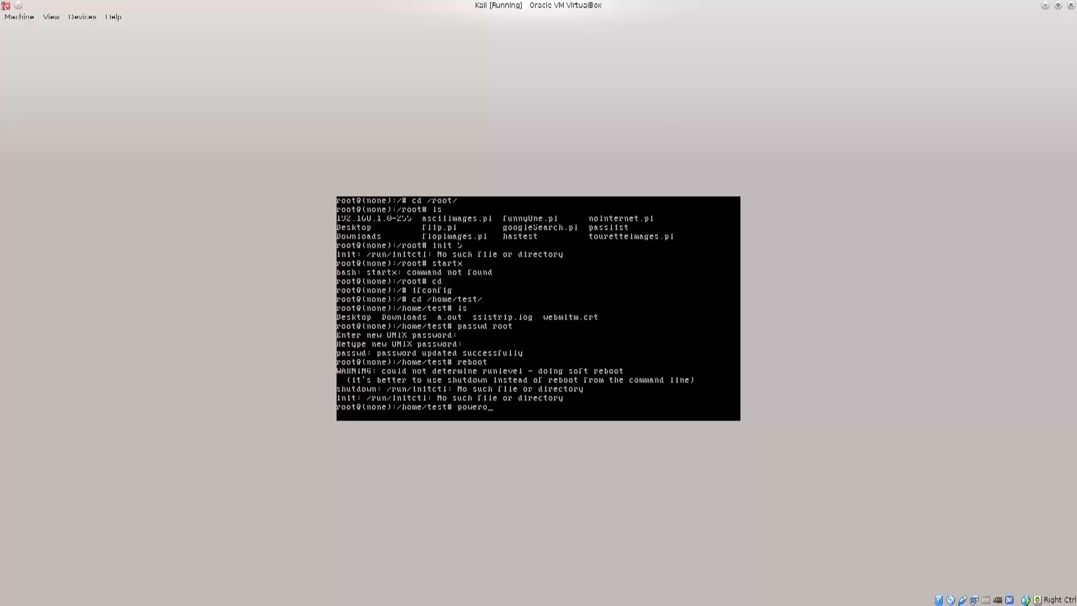
key(Return)
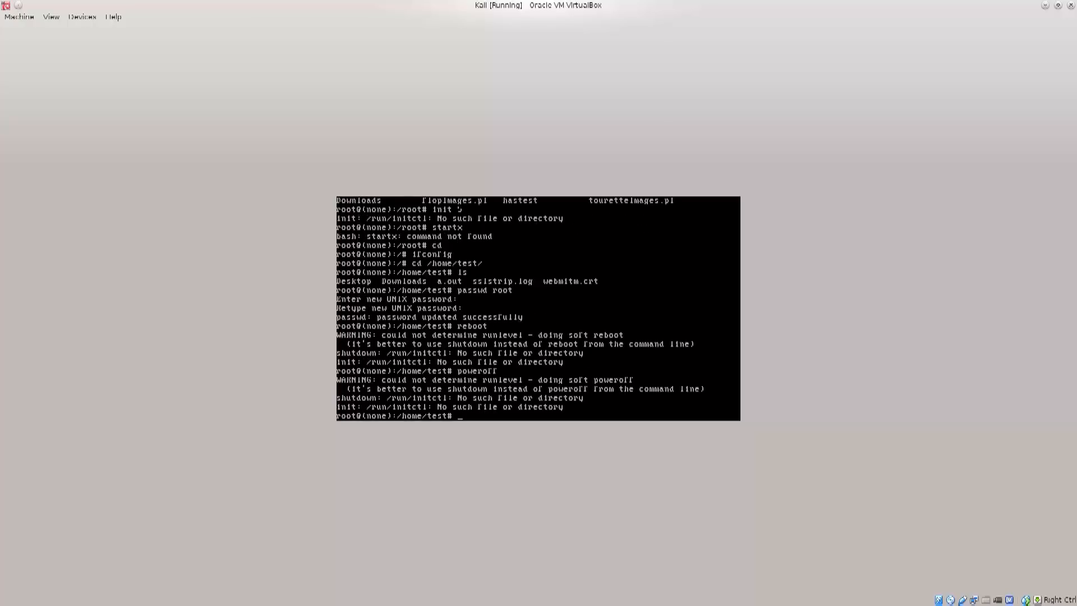
text(poweroff)
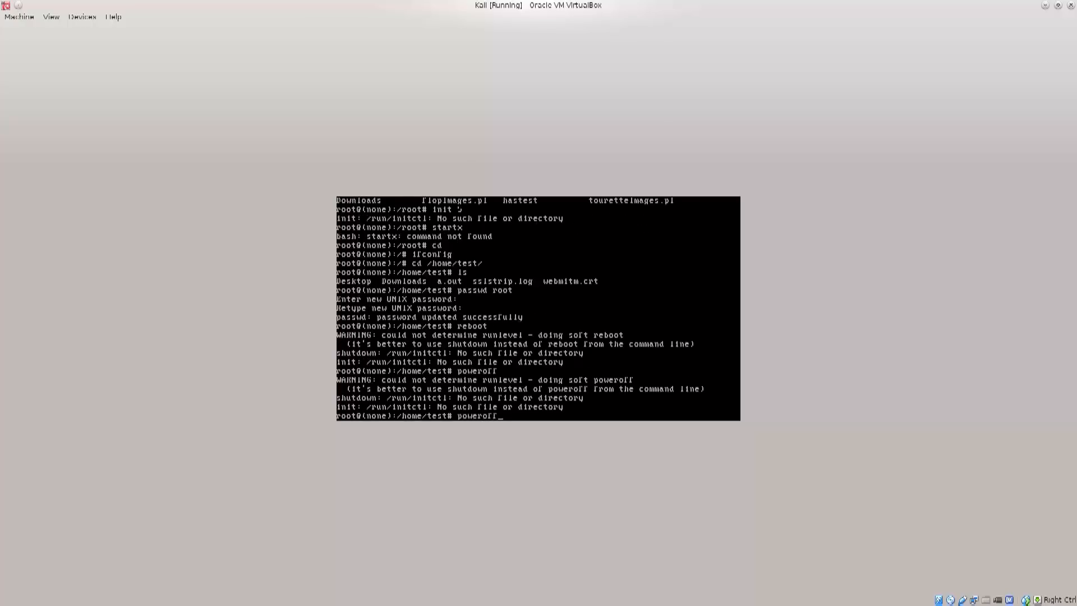
key(Return)
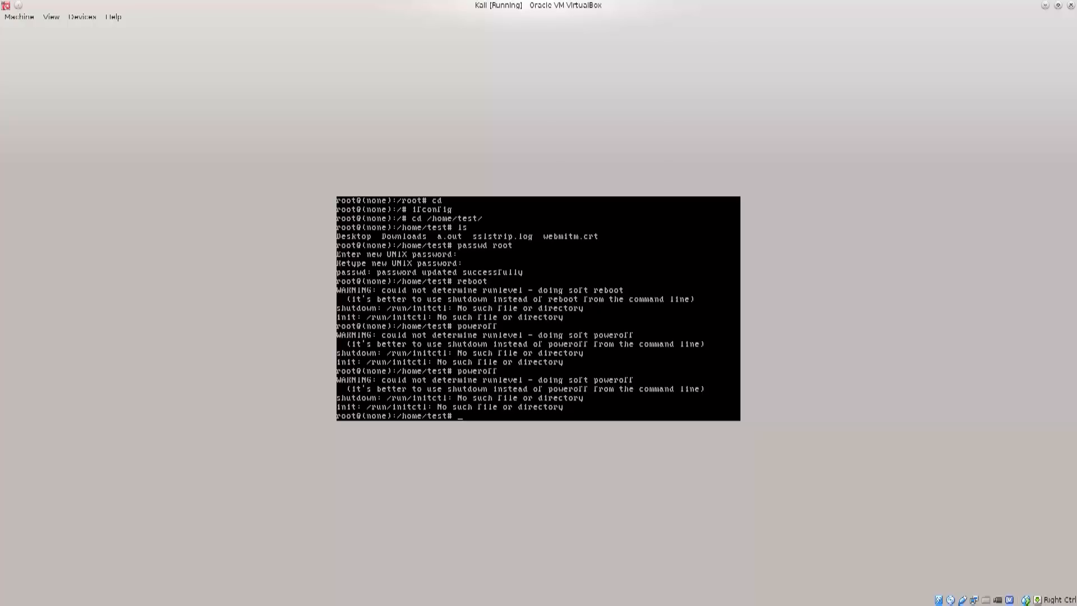
Check the Devices menu, then choose Machine > Reset to bring up the reset confirmation.
click(82, 17)
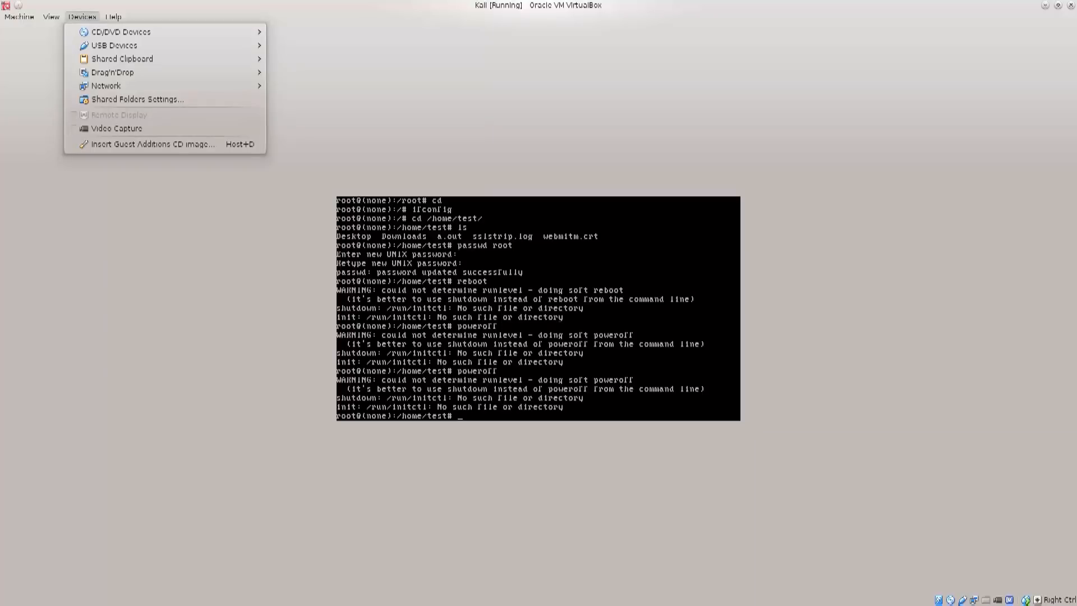
click(19, 16)
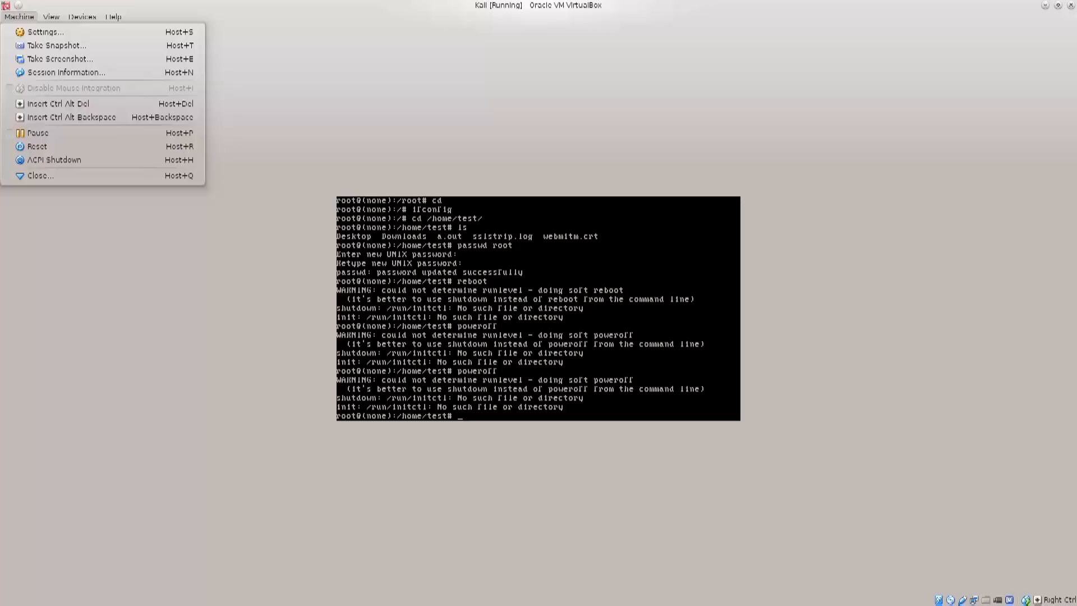
click(36, 146)
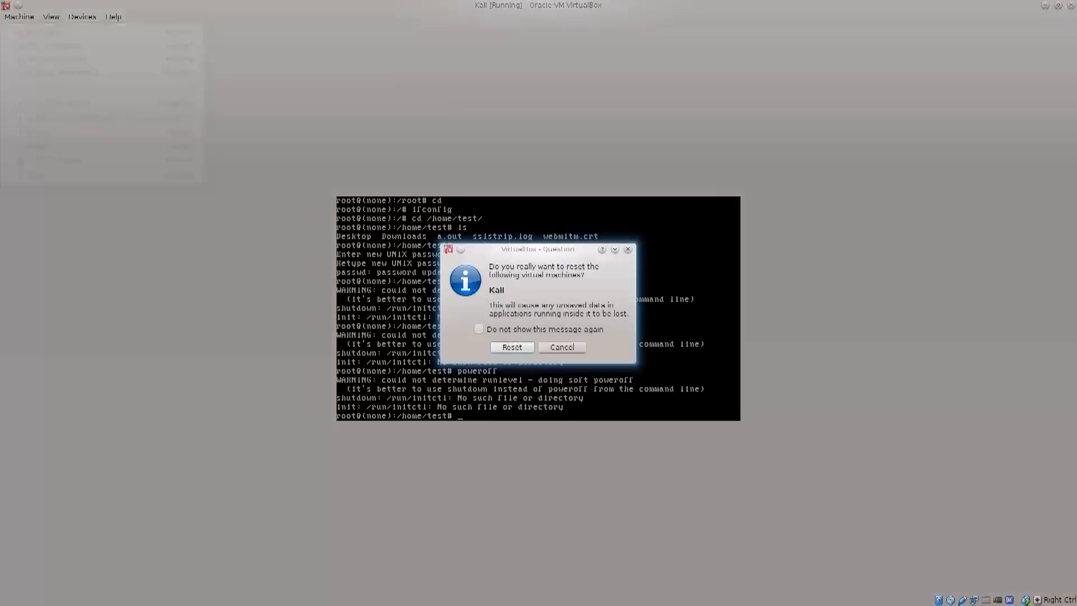
Confirm the VM reset, then run exit at the GRUB command line.
click(512, 347)
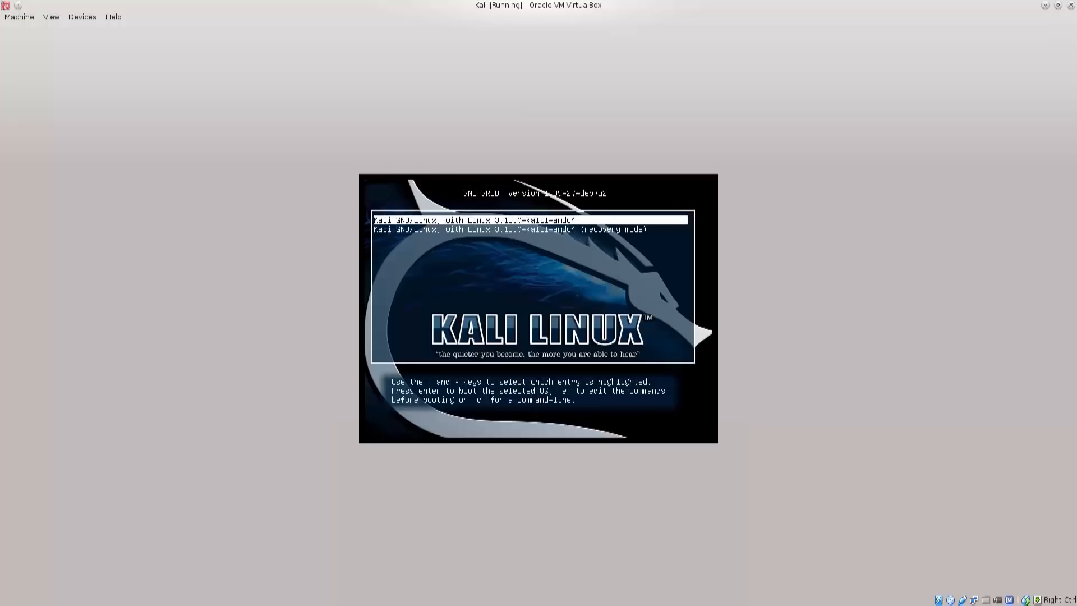
key(e)
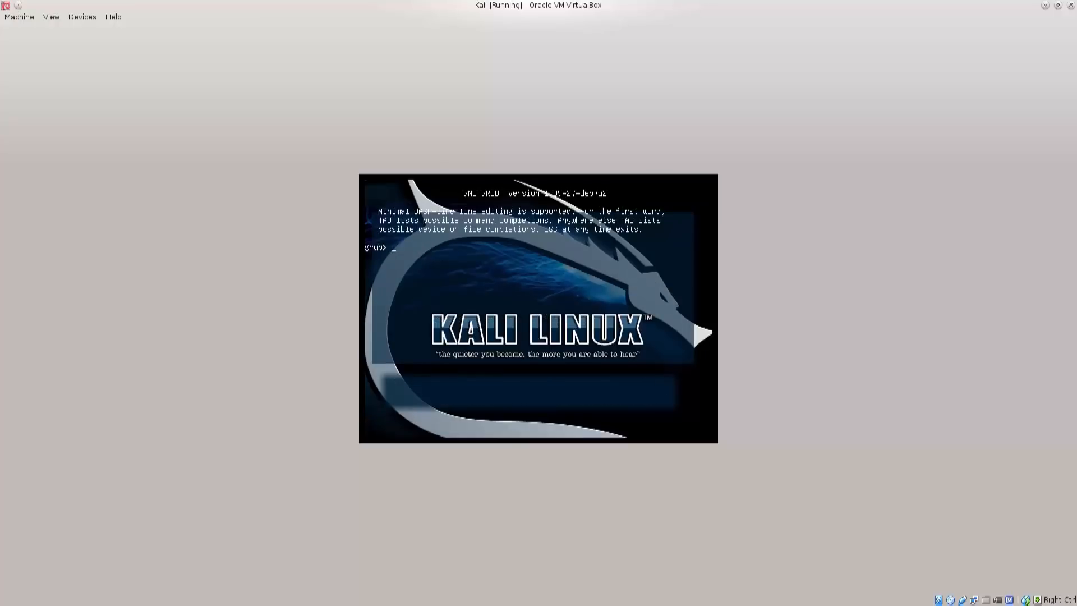
text(exit)
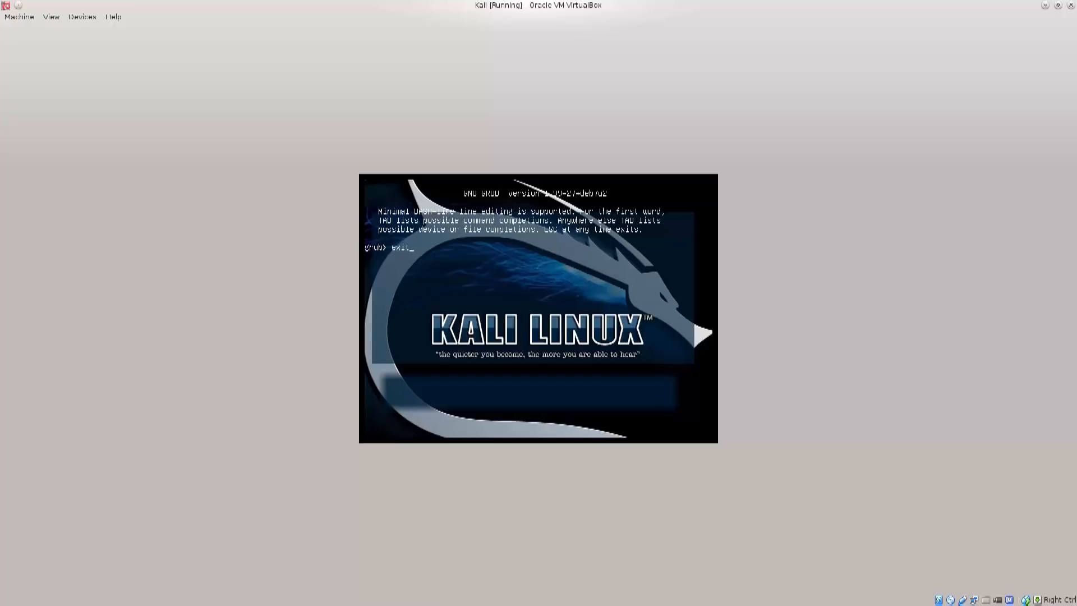
key(Return)
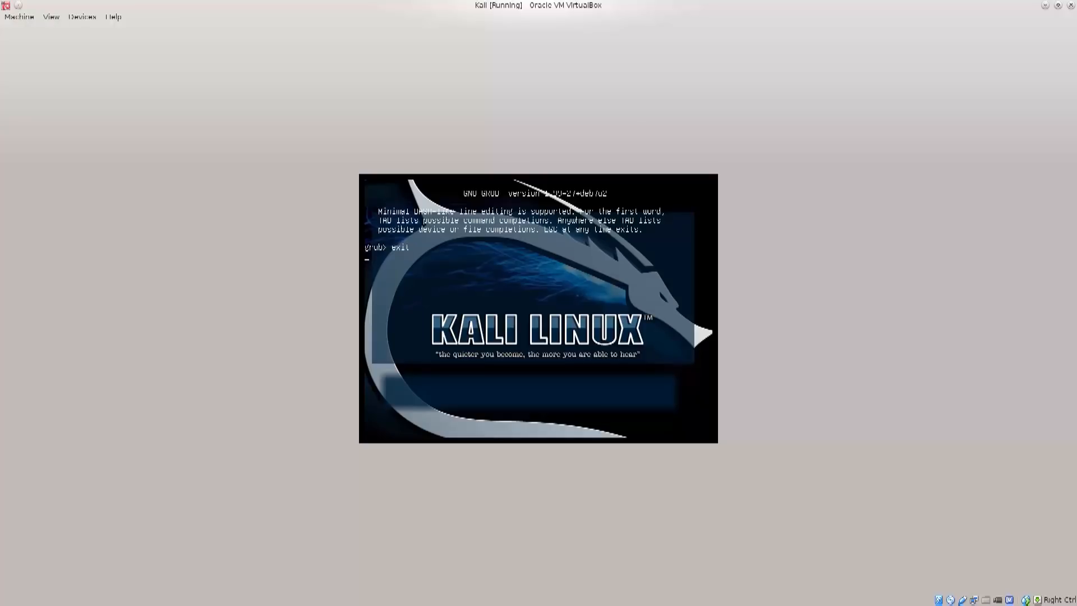
Reset the VM via Machine > Reset and boot the default Kali entry to the login screen.
click(19, 17)
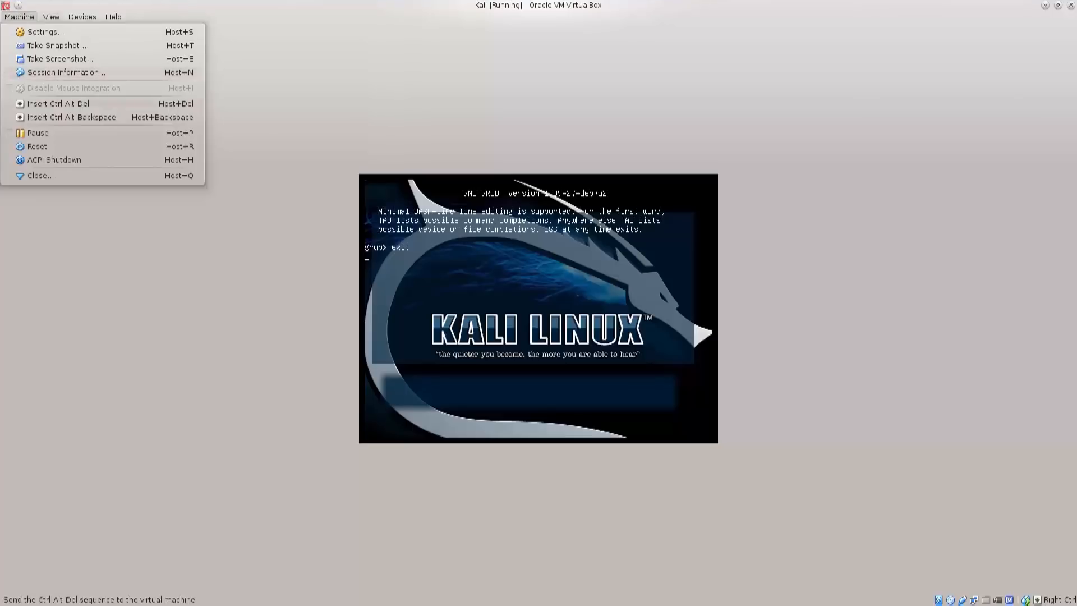
mouse_move(37, 146)
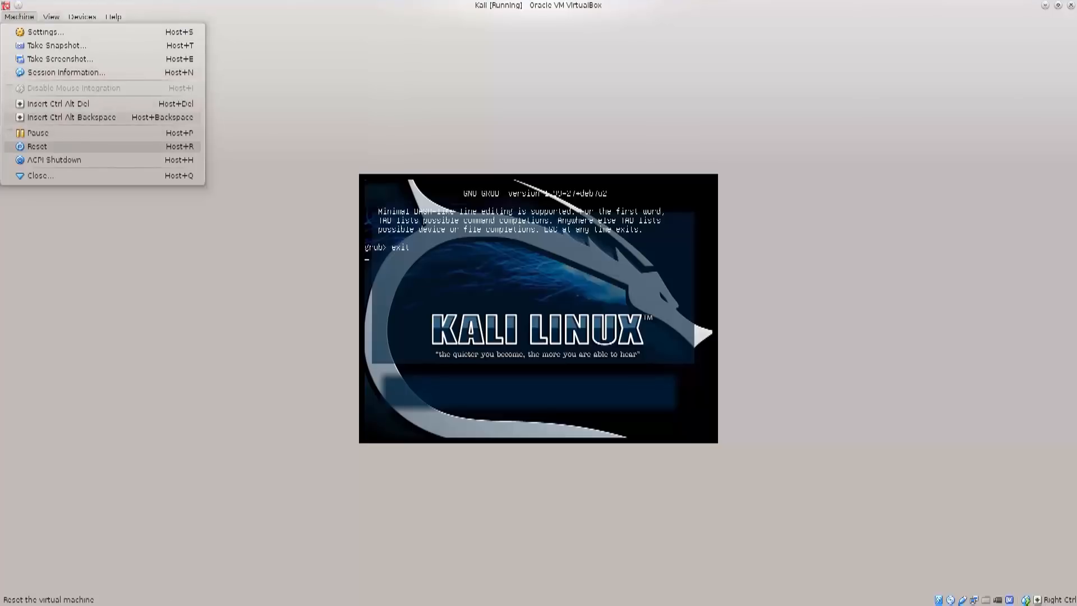
click(37, 146)
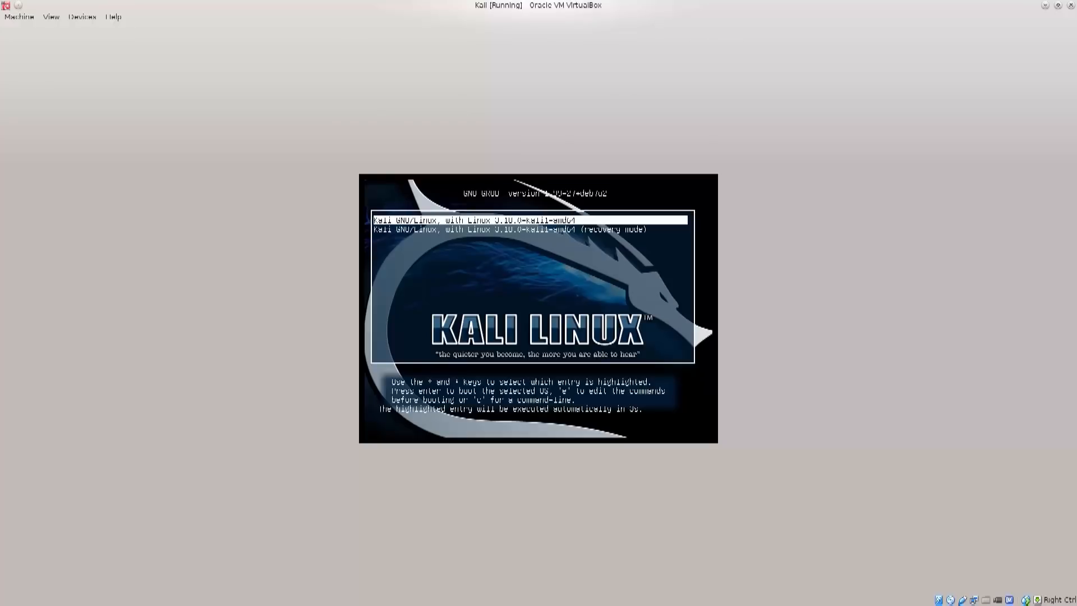
key(Return)
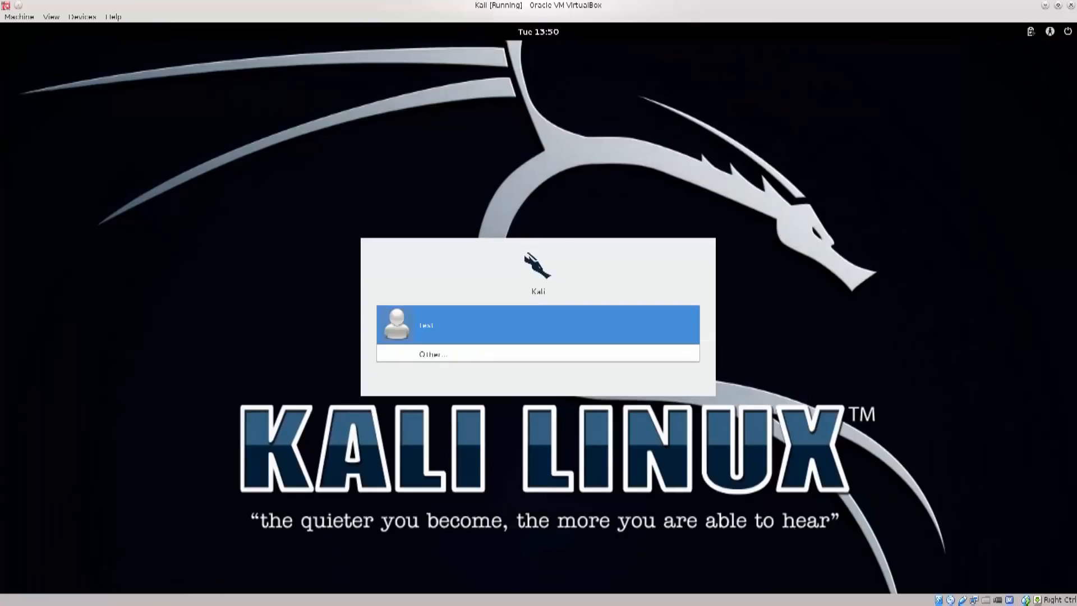
Log in as the test user and launch a terminal from the top panel.
click(537, 326)
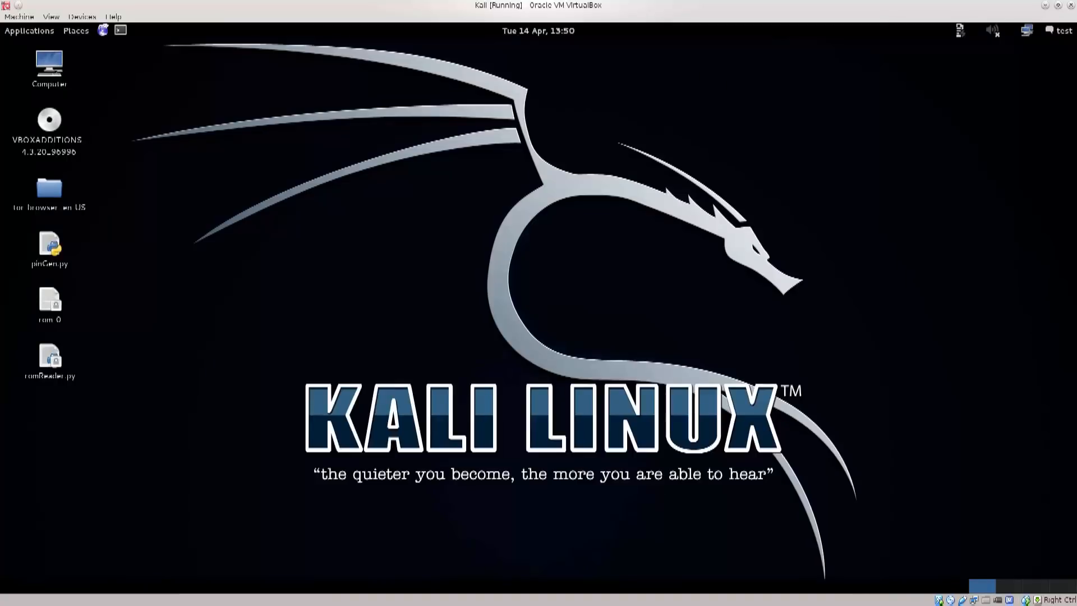
click(120, 30)
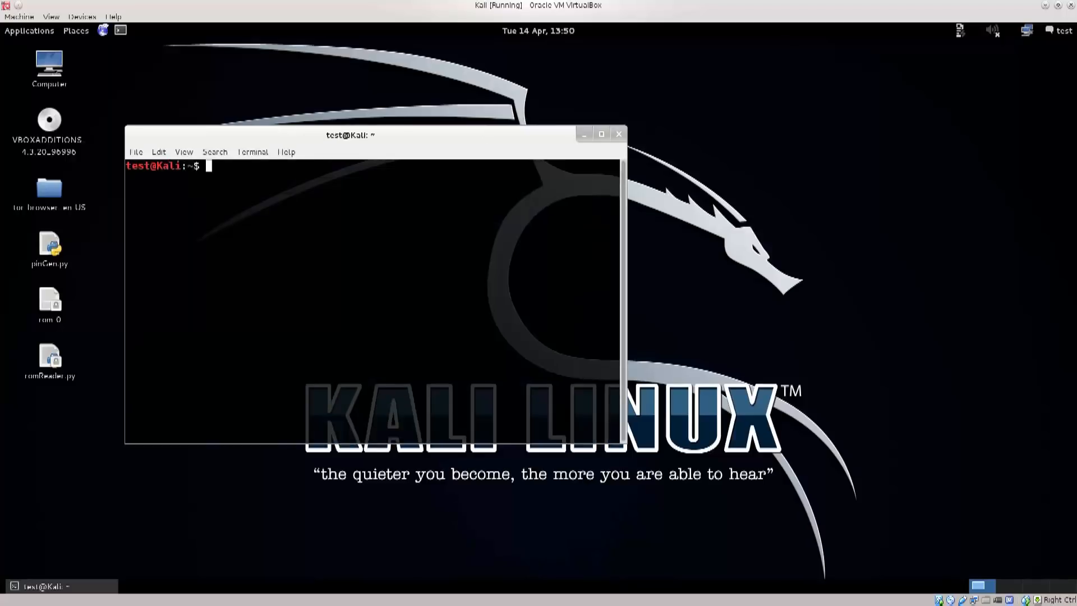
Switch to the root user with su and the reset root password.
text(su)
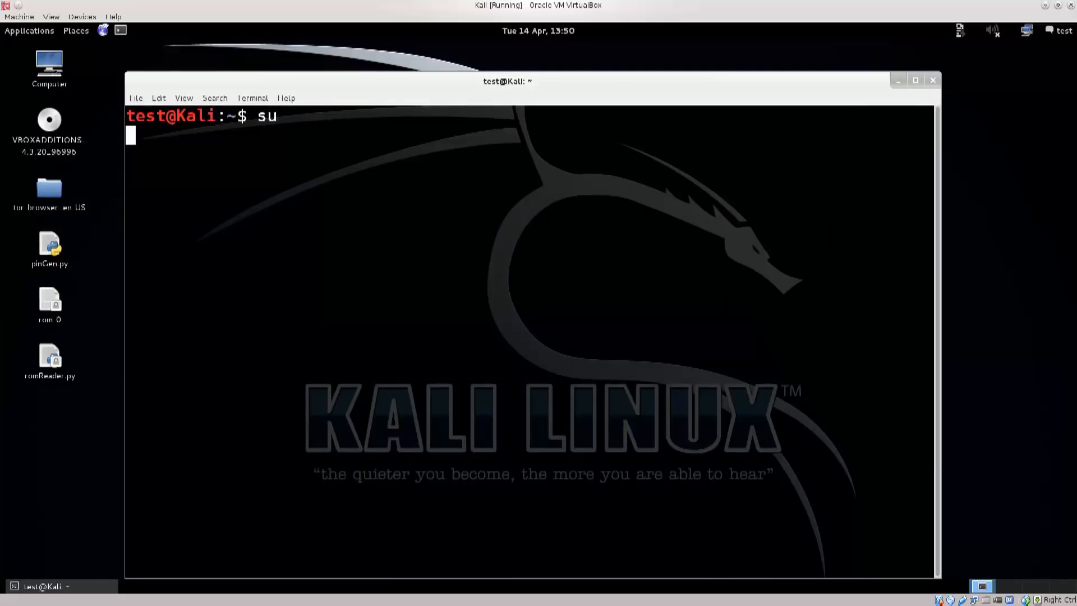
key(Return)
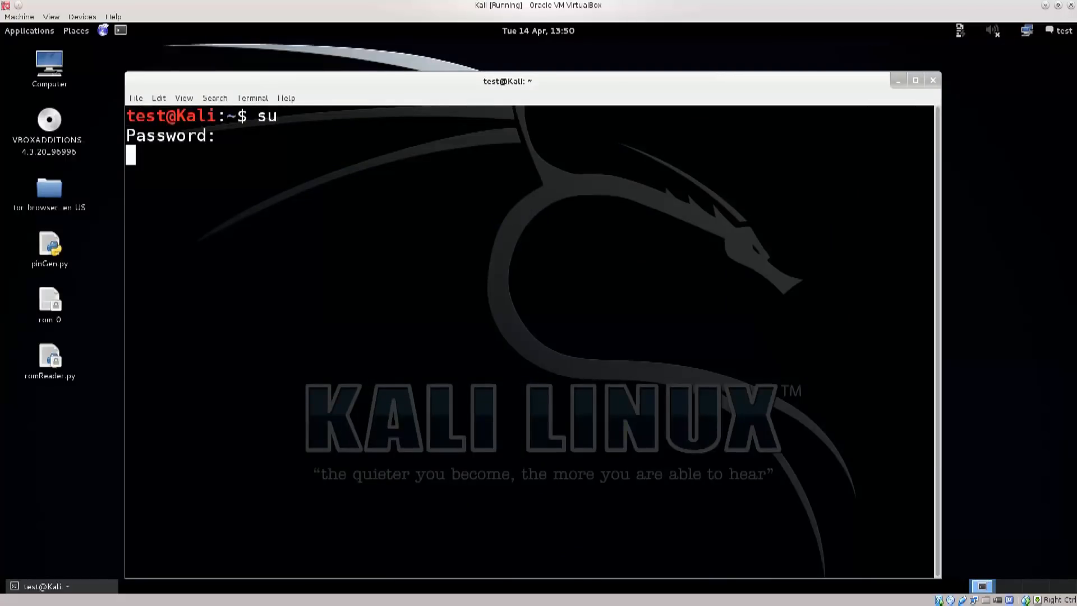
key(Return)
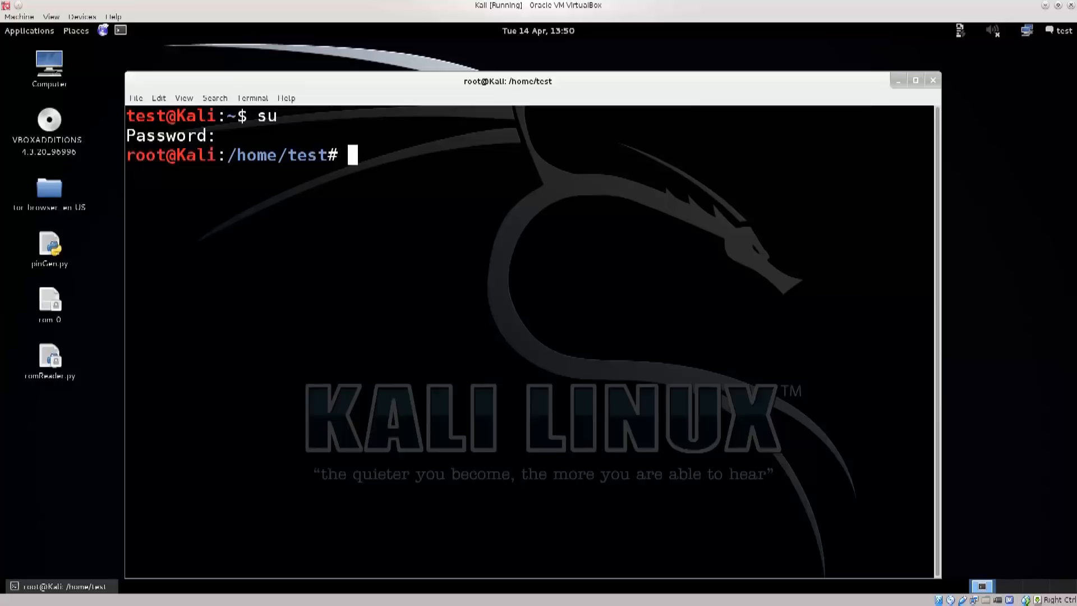
Begin entering the cat /etc/shadow command at the root prompt.
text(cat /e)
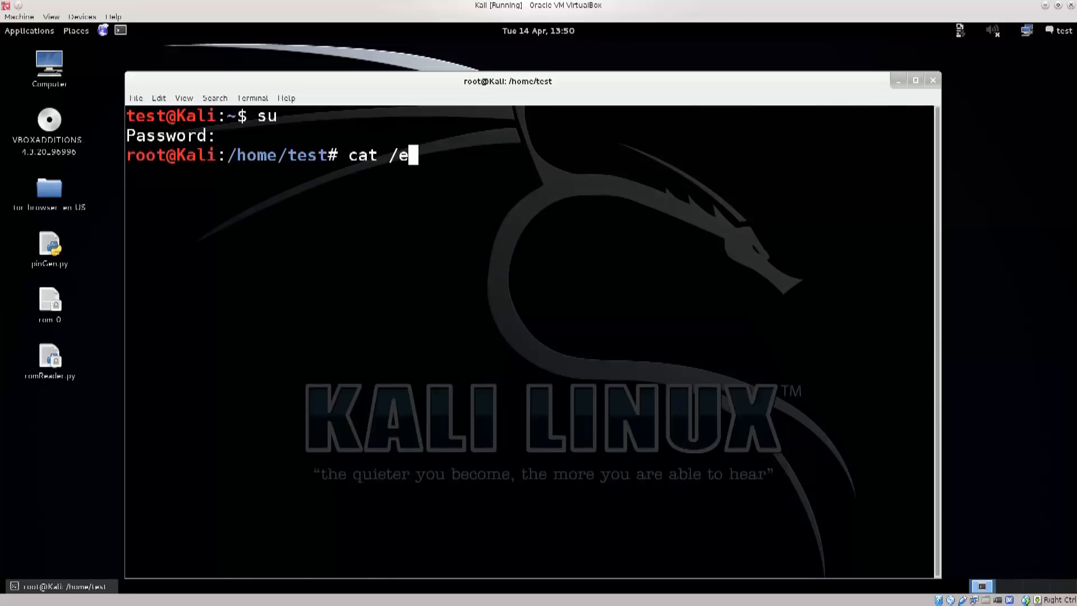
text(tc/sh)
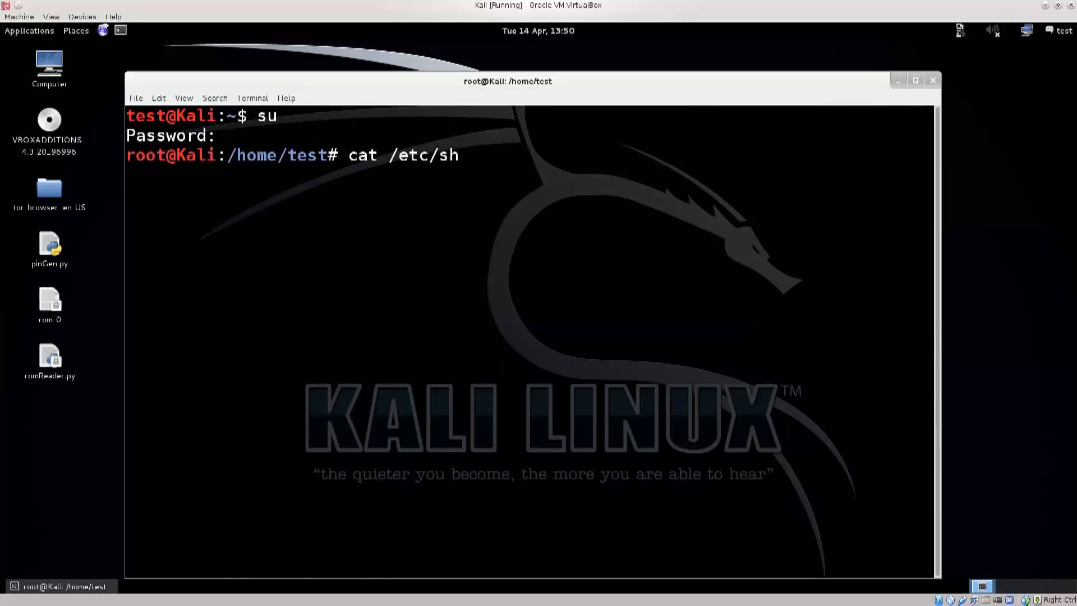
Run cat /etc/shadow and scroll through the printed password hashes.
key(Return)
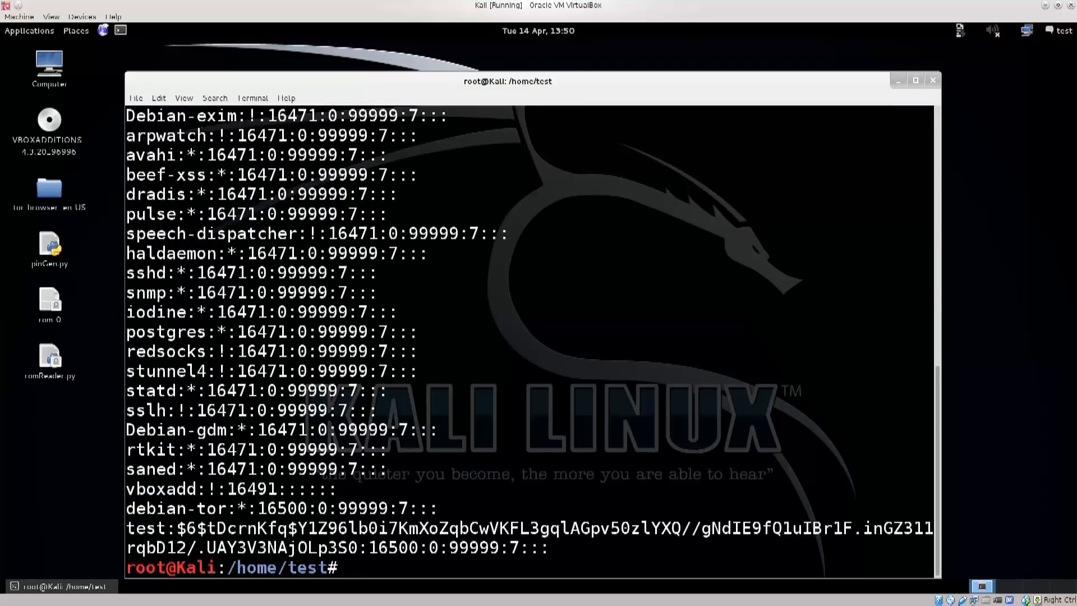
double_click(144, 529)
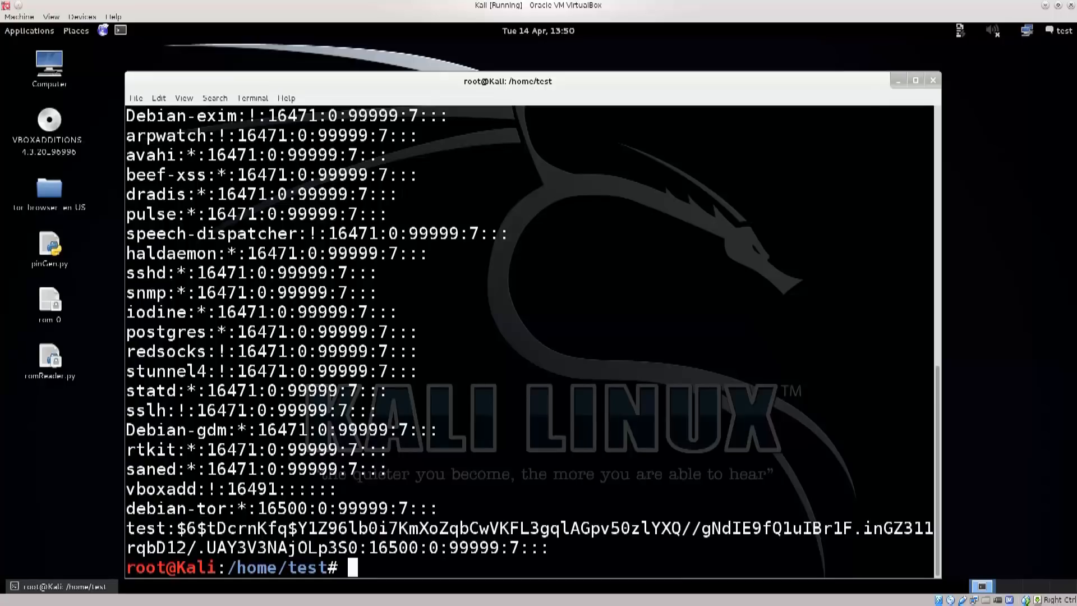
scroll(up, 3)
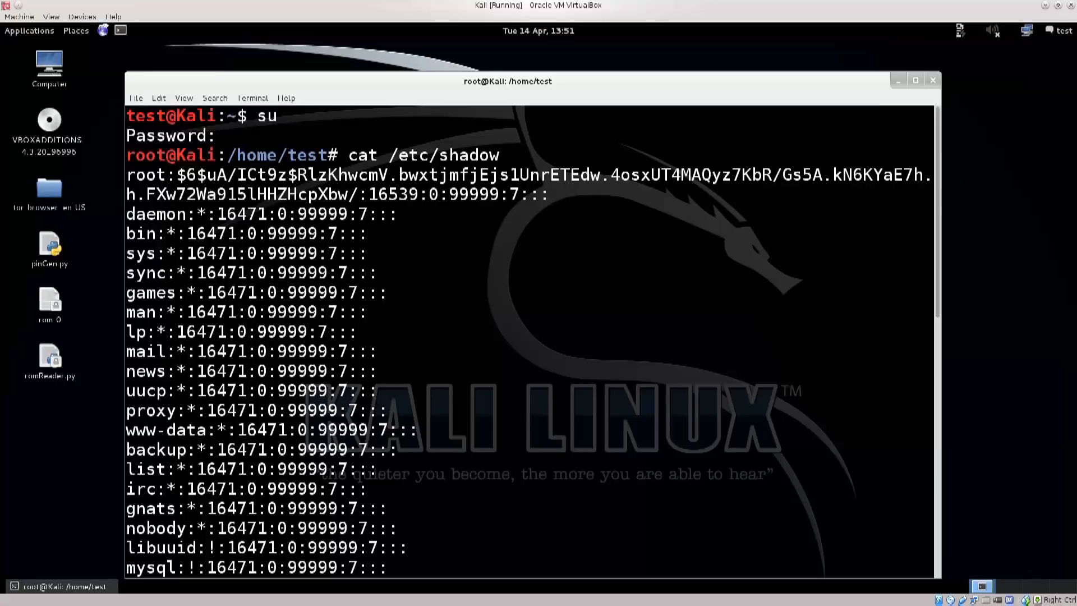
double_click(145, 174)
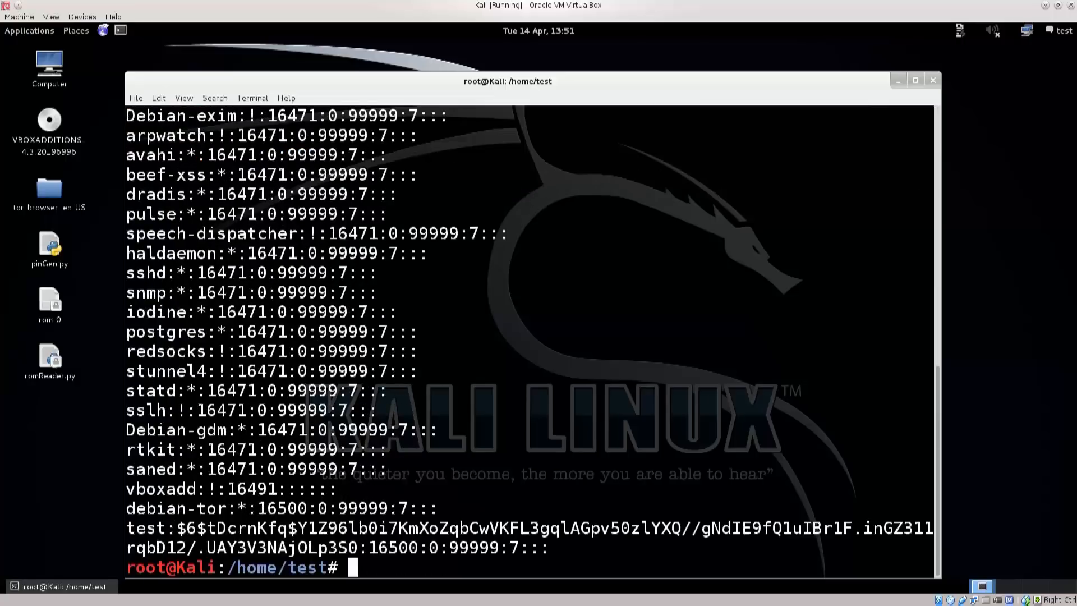
Clear the terminal back to an empty root prompt.
text(clea)
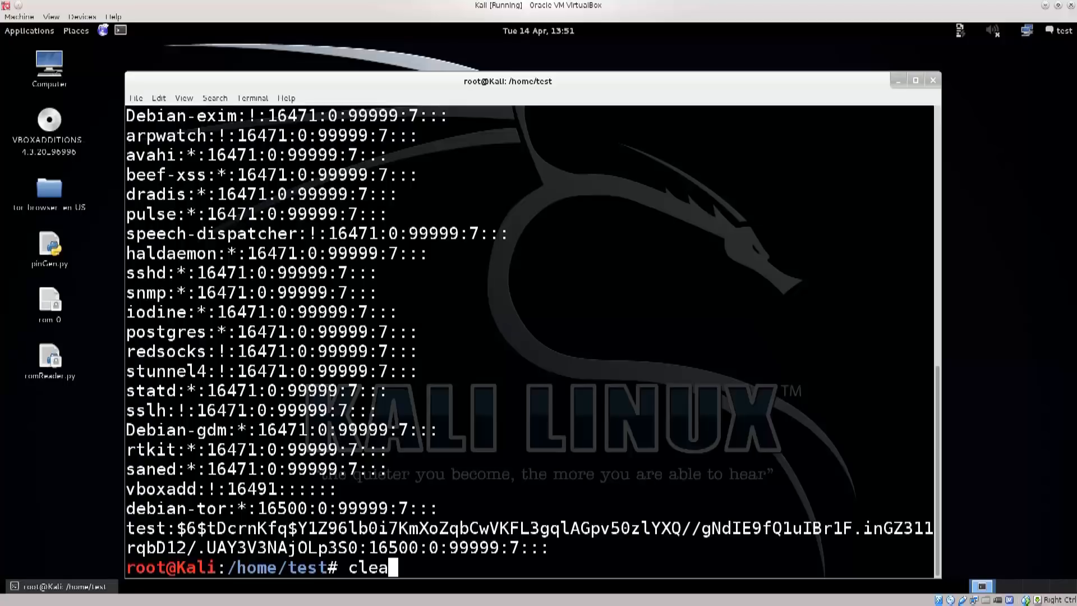
key(Return)
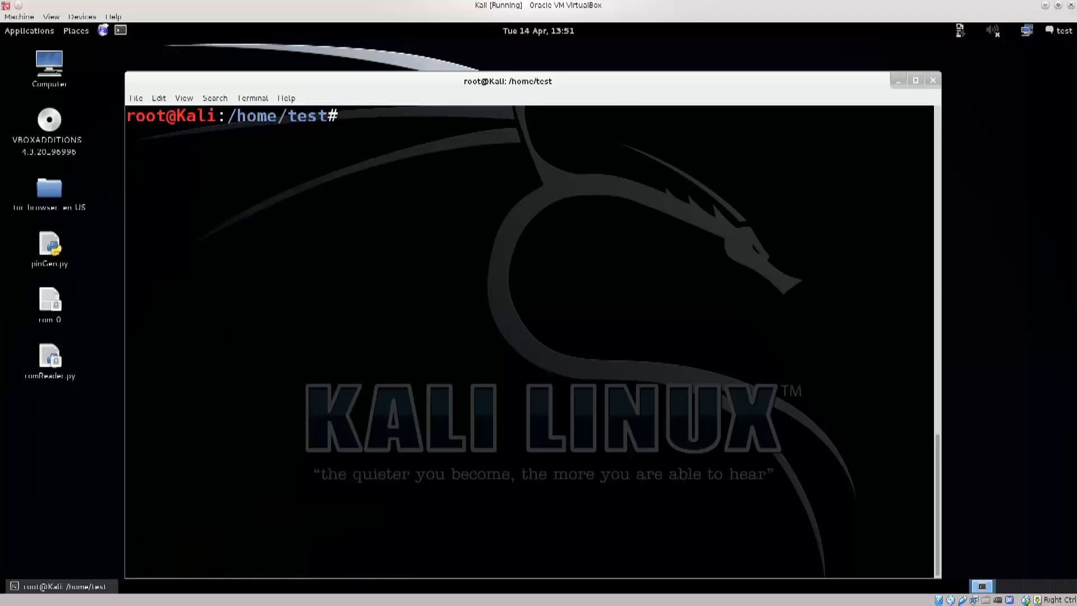